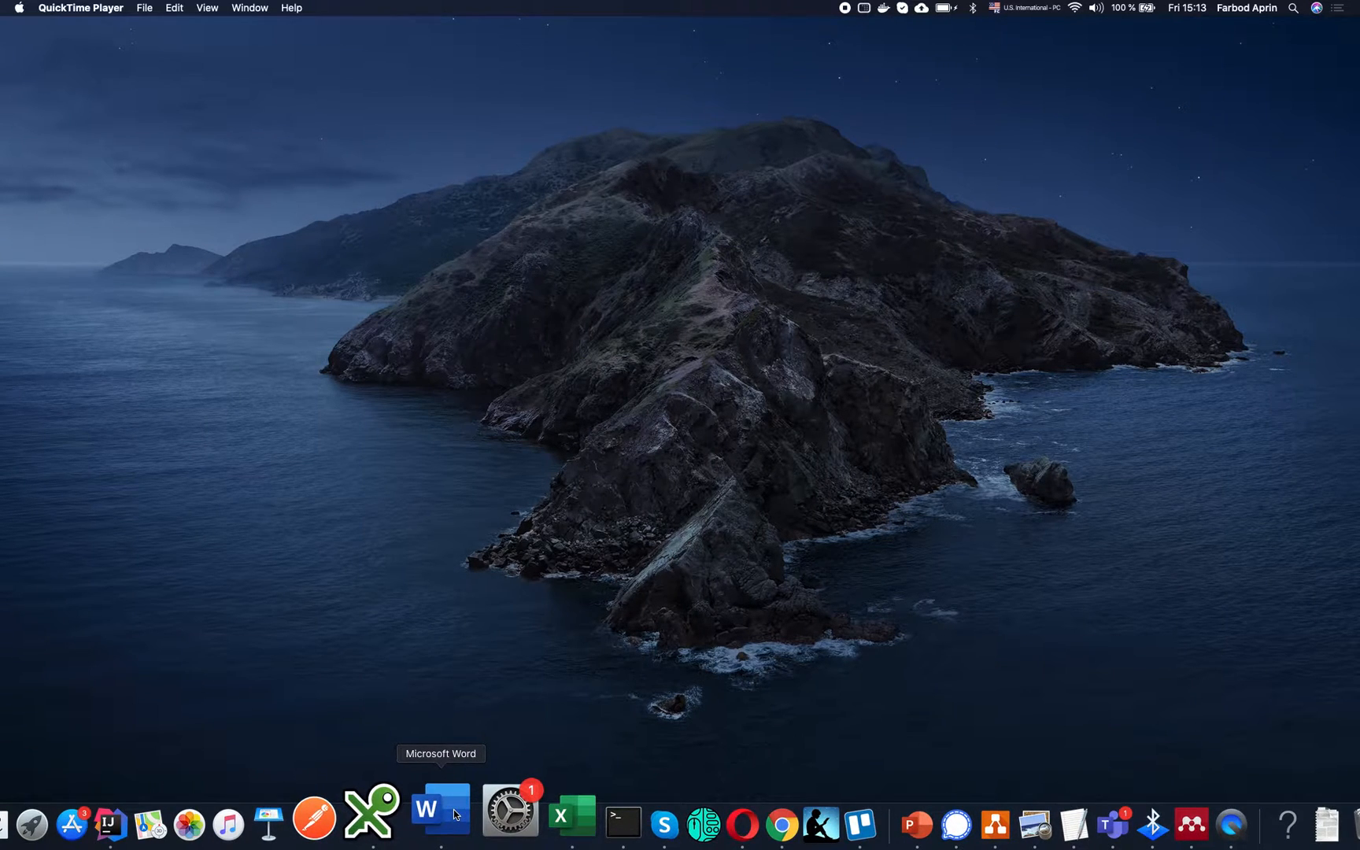
Step: Bring up the Springer proposal in Word and scroll down to its References section
{"action": "left_click", "coordinate": [440, 809]}
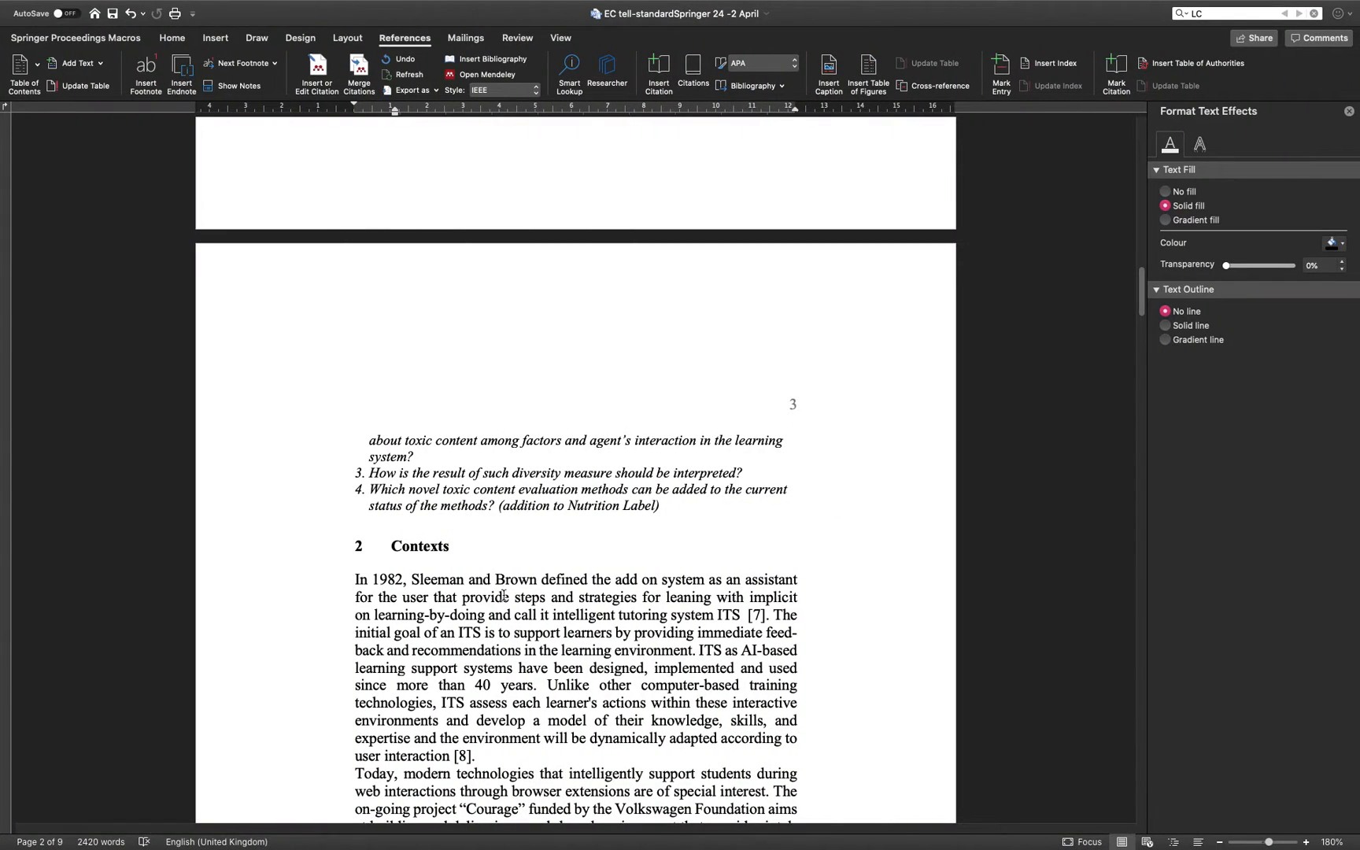
{"action": "scroll", "scroll_direction": "down", "scroll_amount": 3}
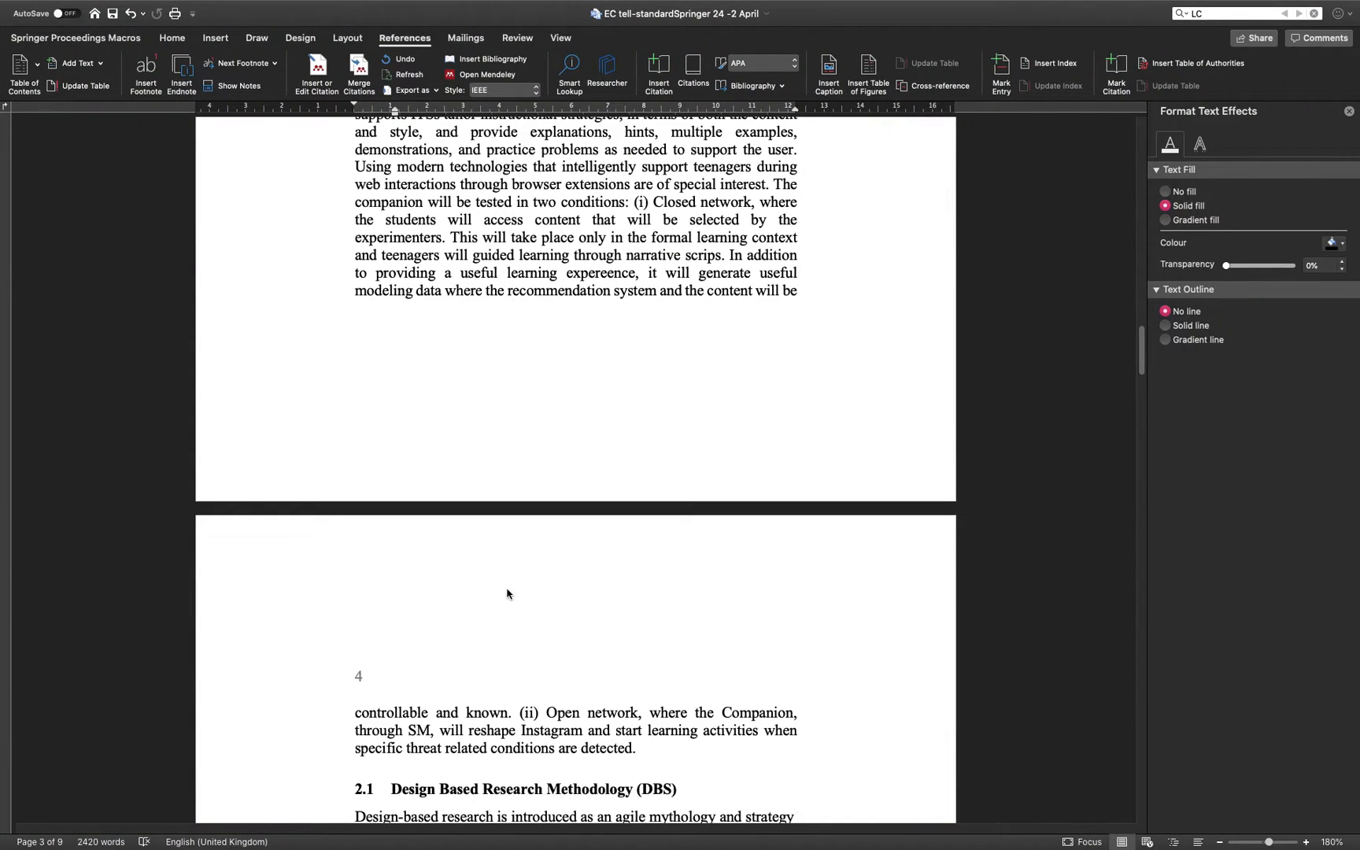
{"action": "scroll", "scroll_direction": "down", "scroll_amount": 3}
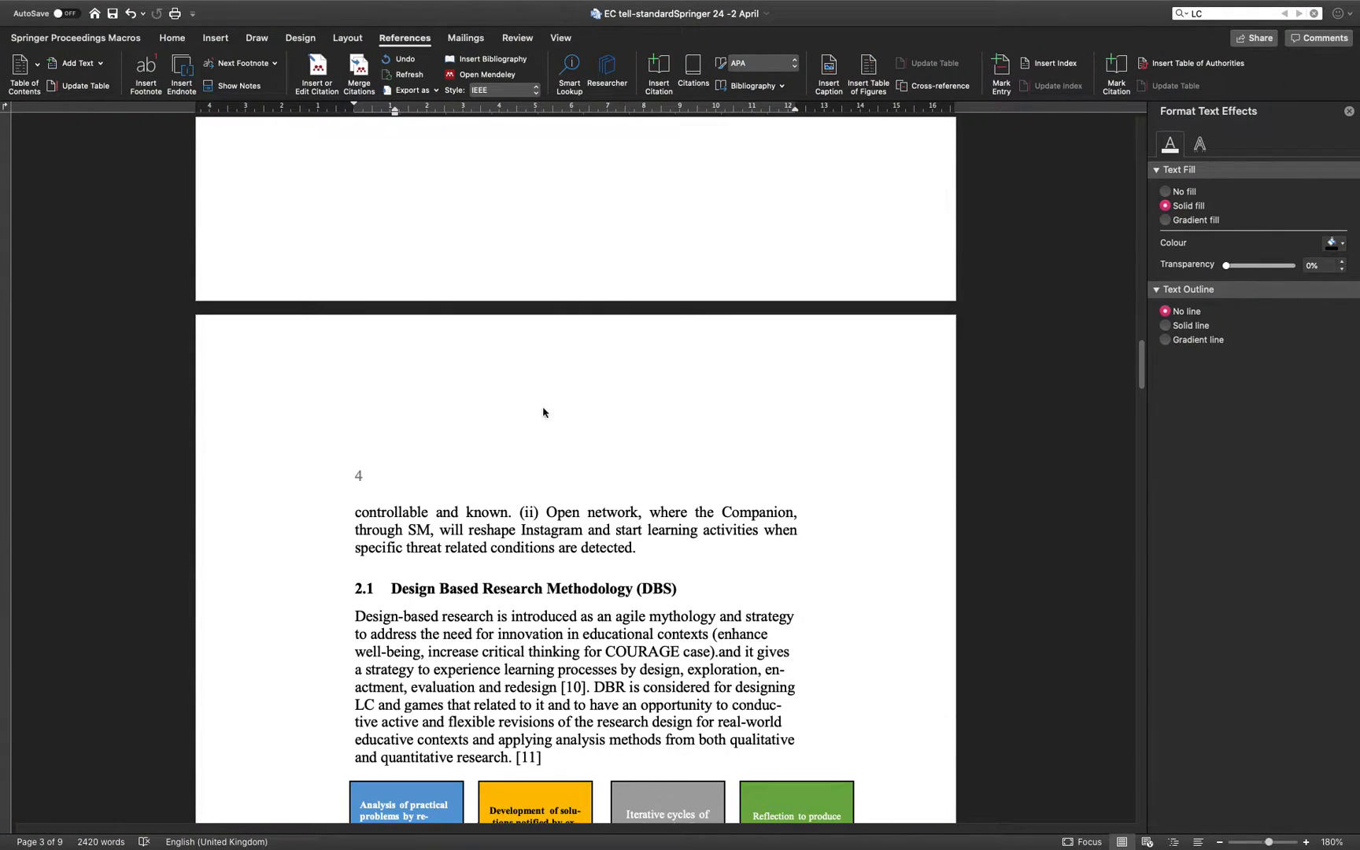
{"action": "scroll", "scroll_direction": "down", "scroll_amount": 3}
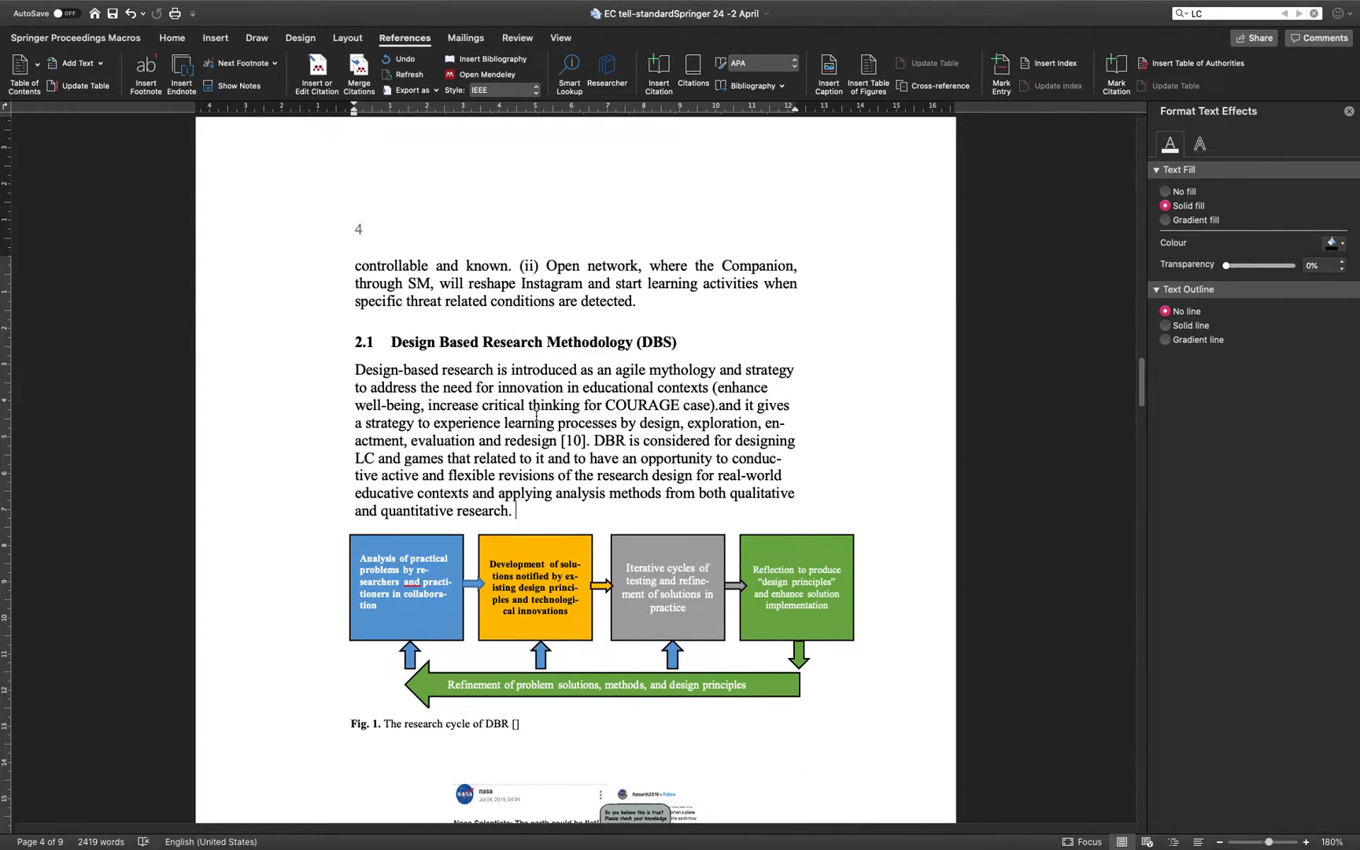
{"action": "mouse_move", "coordinate": [598, 586]}
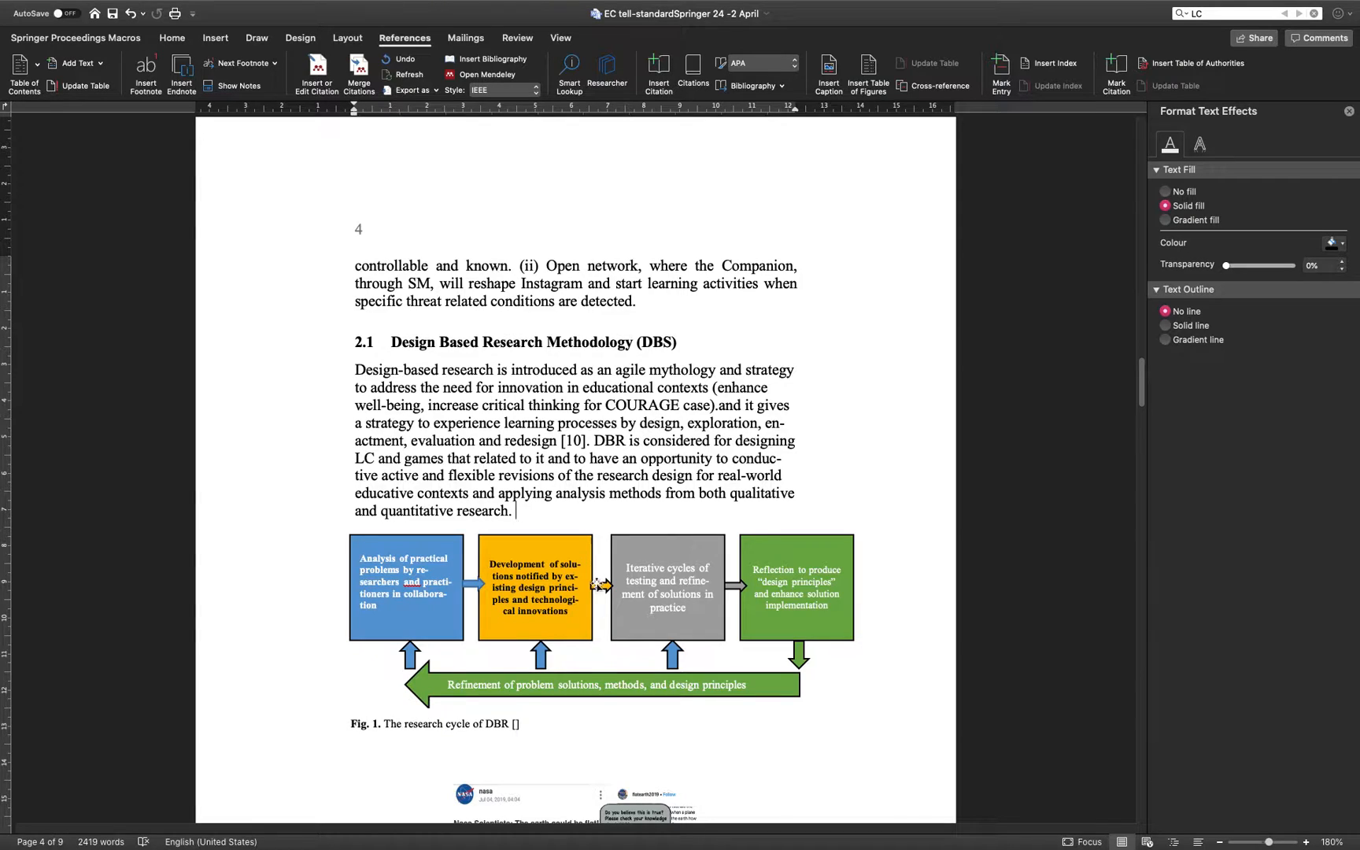
{"action": "scroll", "scroll_direction": "down", "scroll_amount": 3}
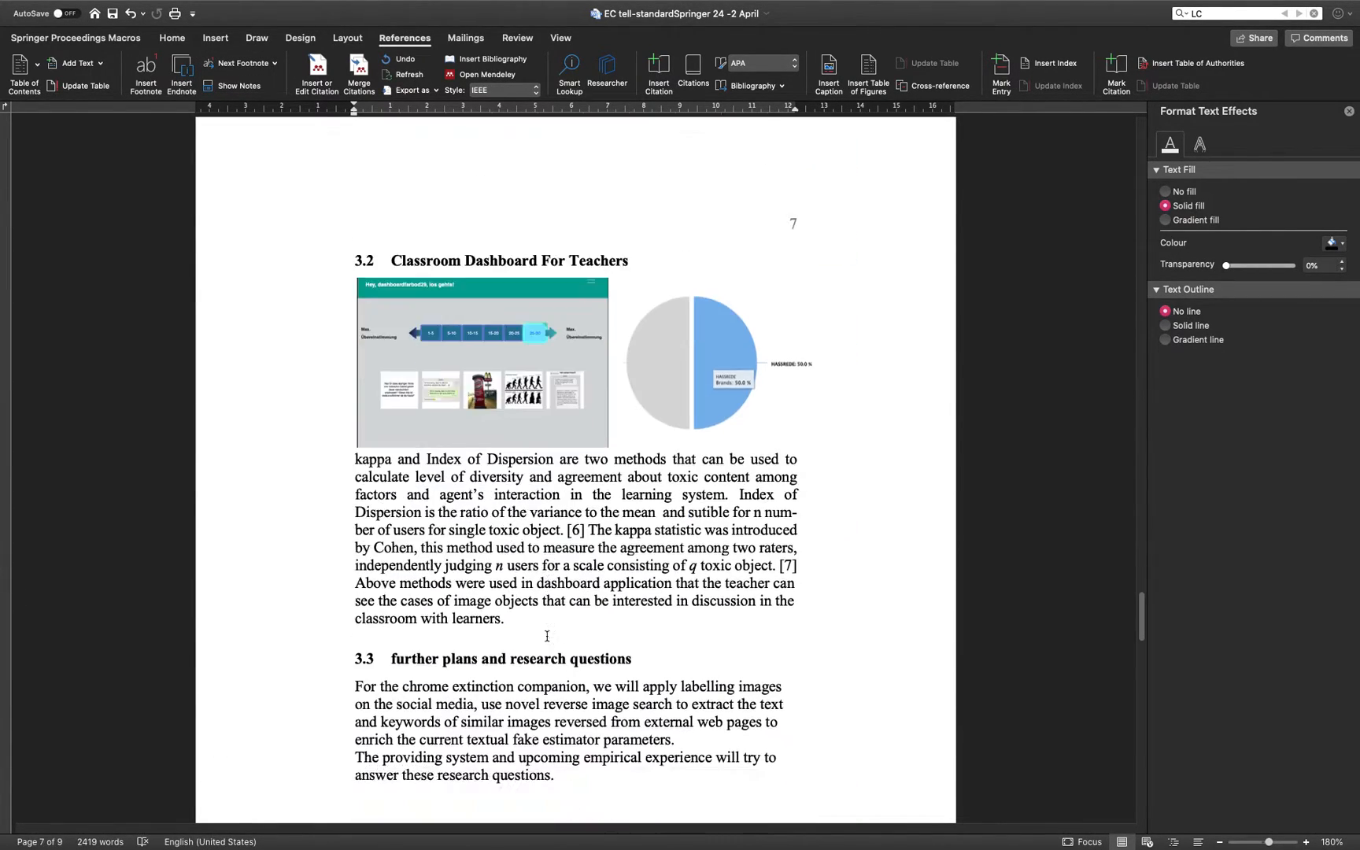
{"action": "scroll", "scroll_direction": "down", "scroll_amount": 3}
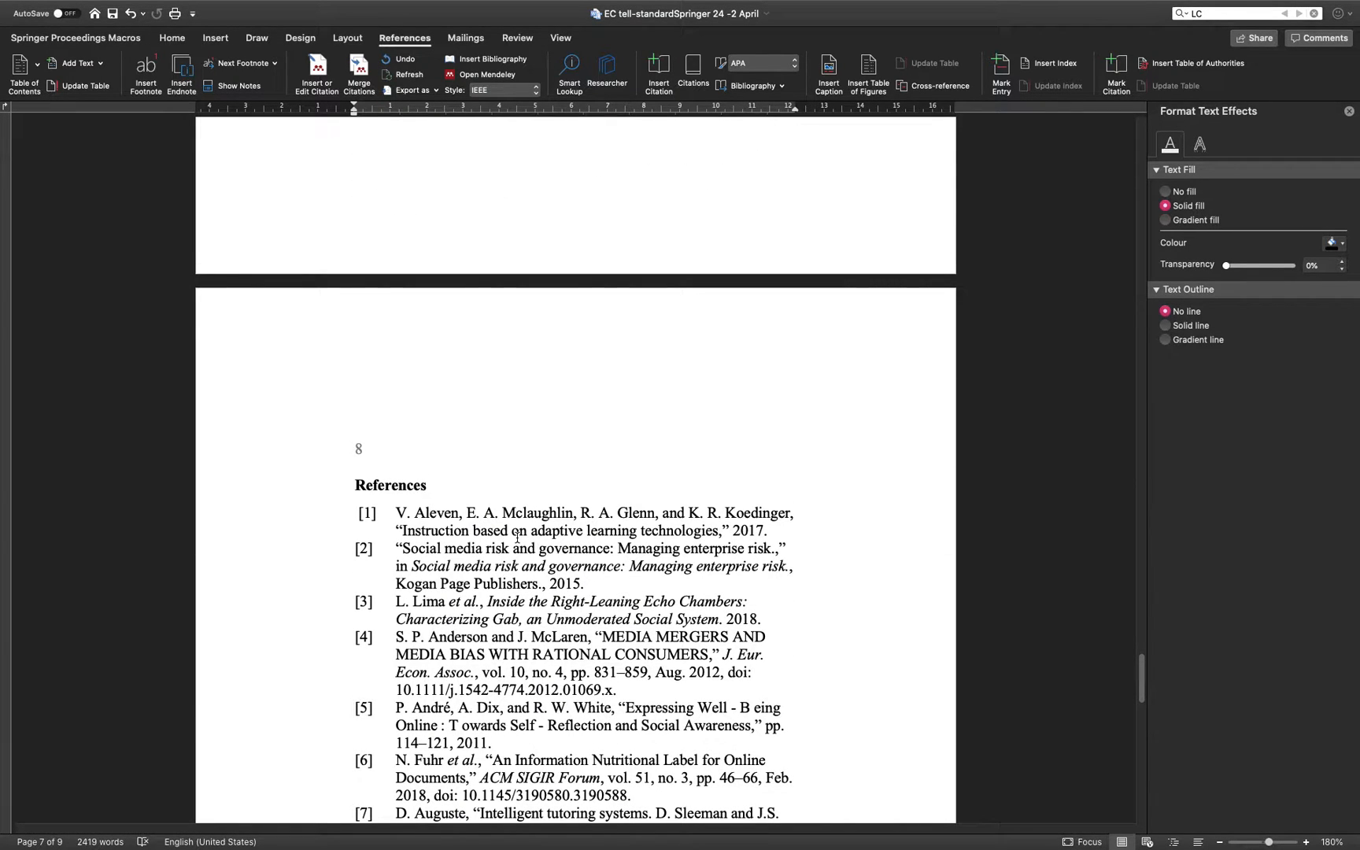
{"action": "mouse_move", "coordinate": [605, 312]}
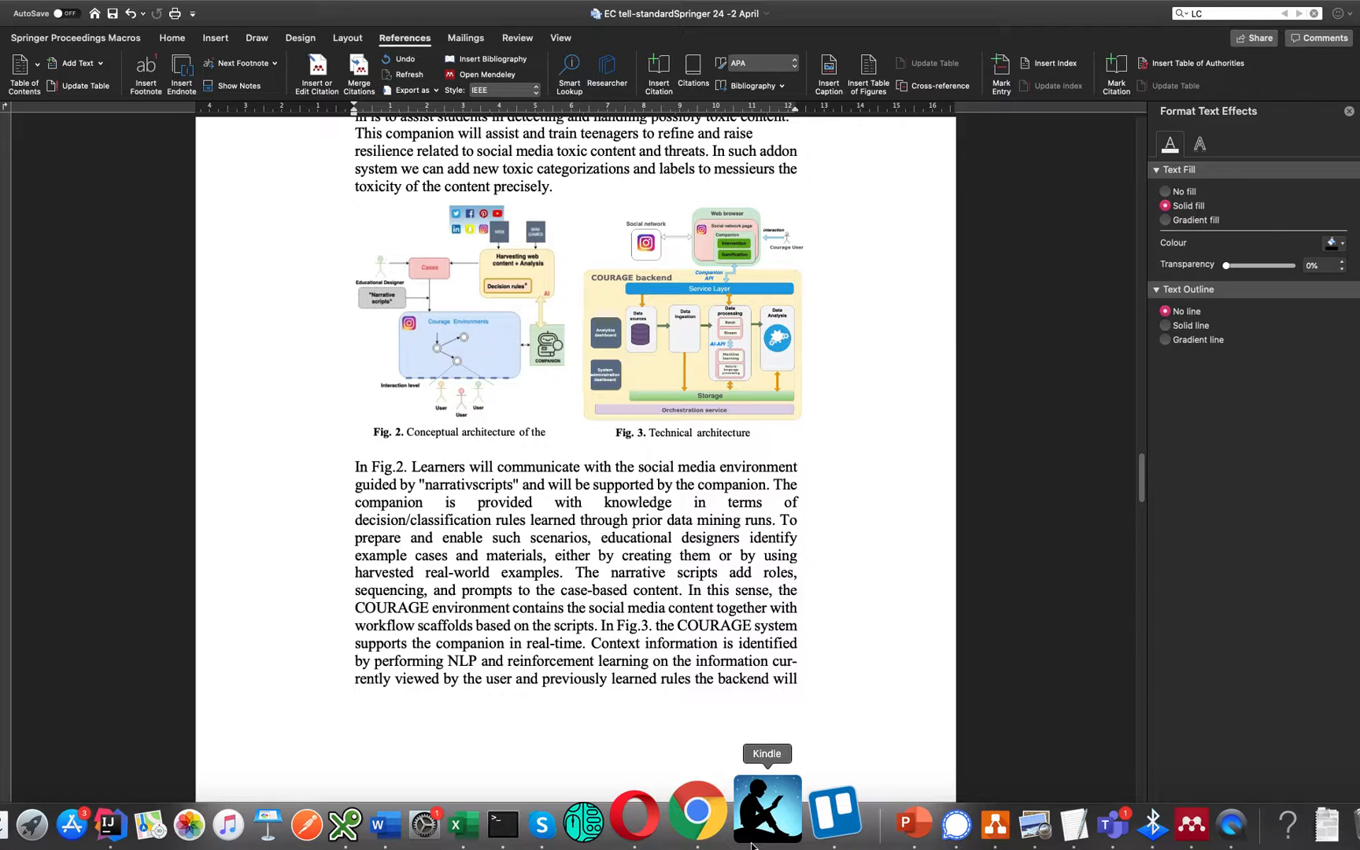
Step: In Mendeley, clear the Reeves search and select the Social media risk and governance entry
{"action": "left_click", "coordinate": [1129, 810]}
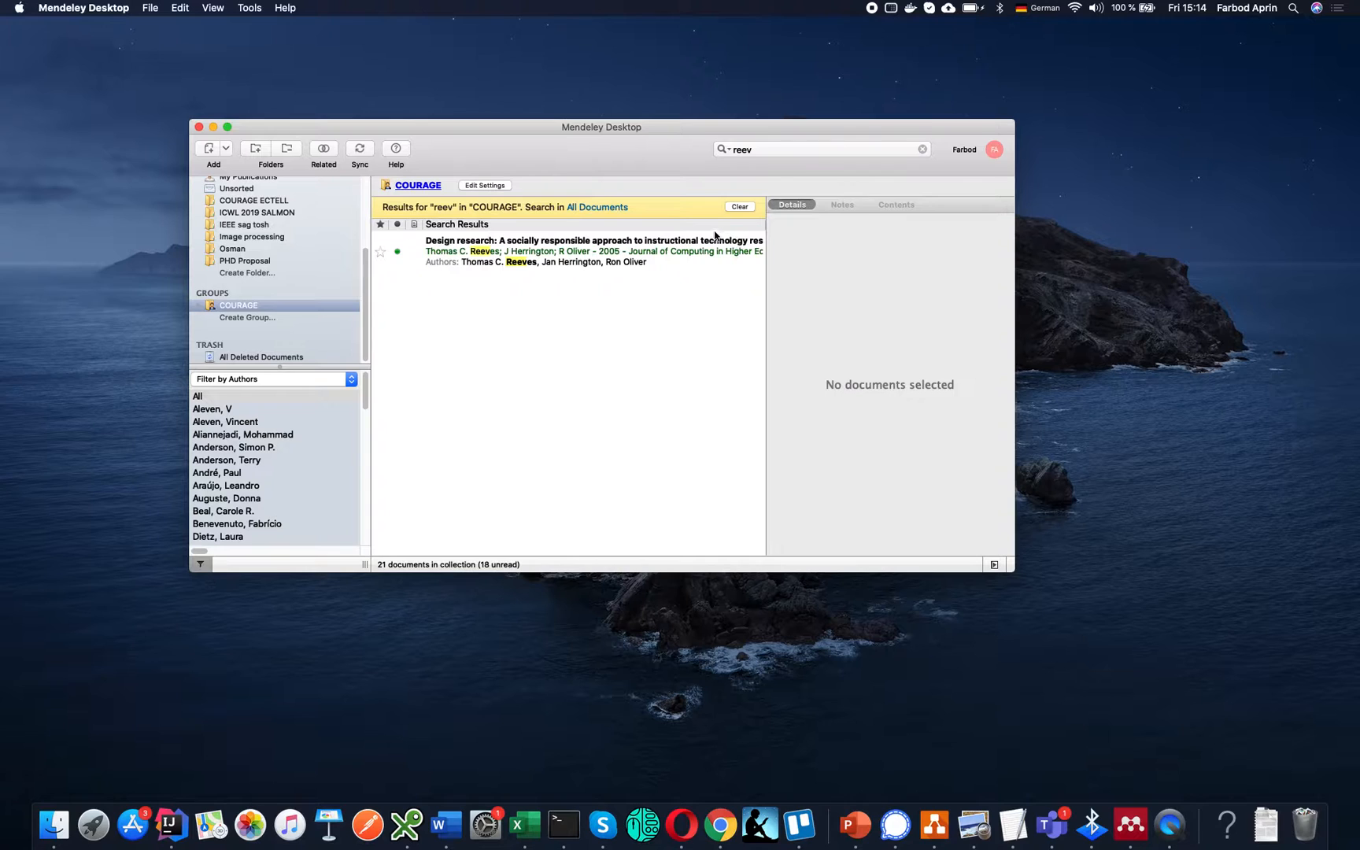
{"action": "left_click", "coordinate": [738, 206]}
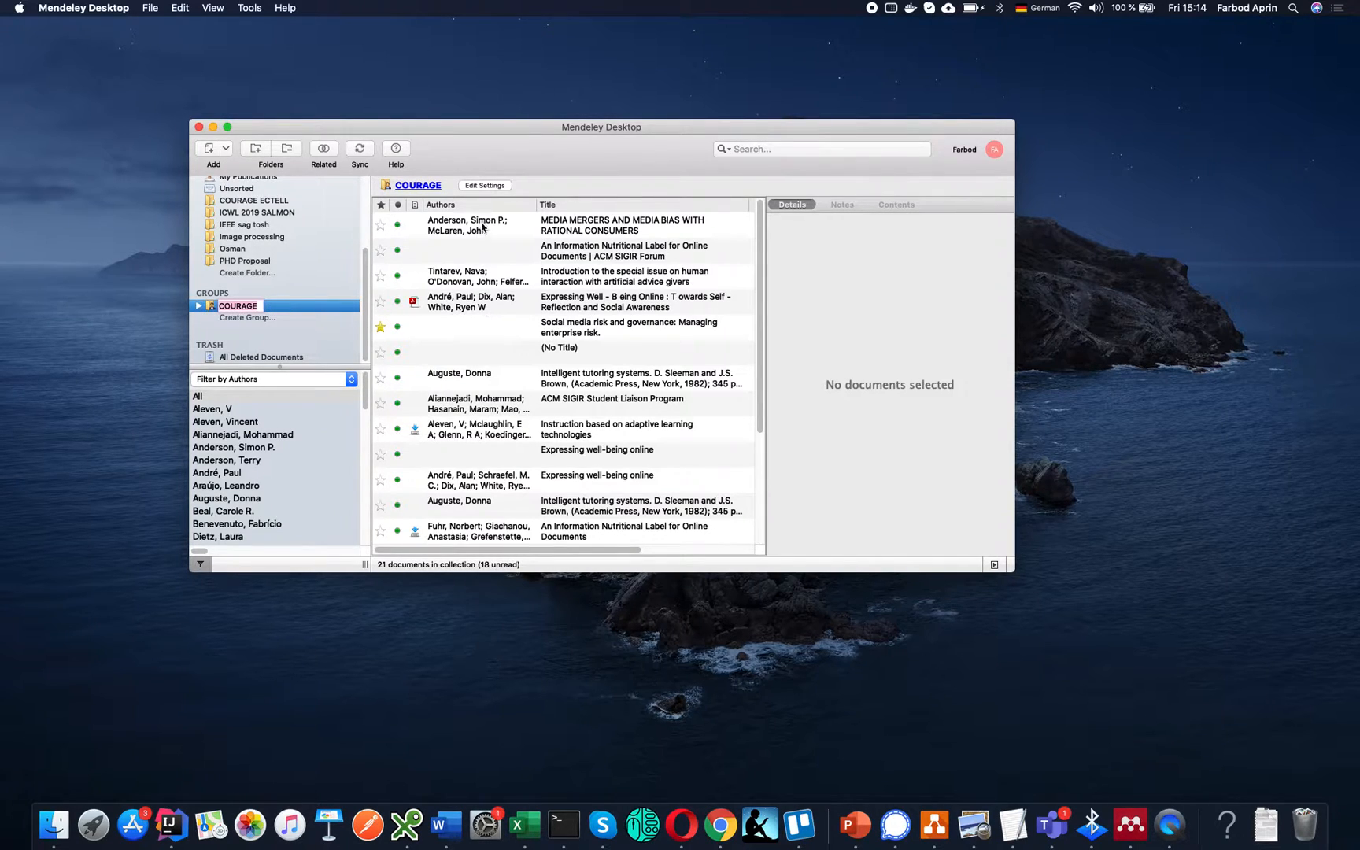
{"action": "mouse_move", "coordinate": [986, 683]}
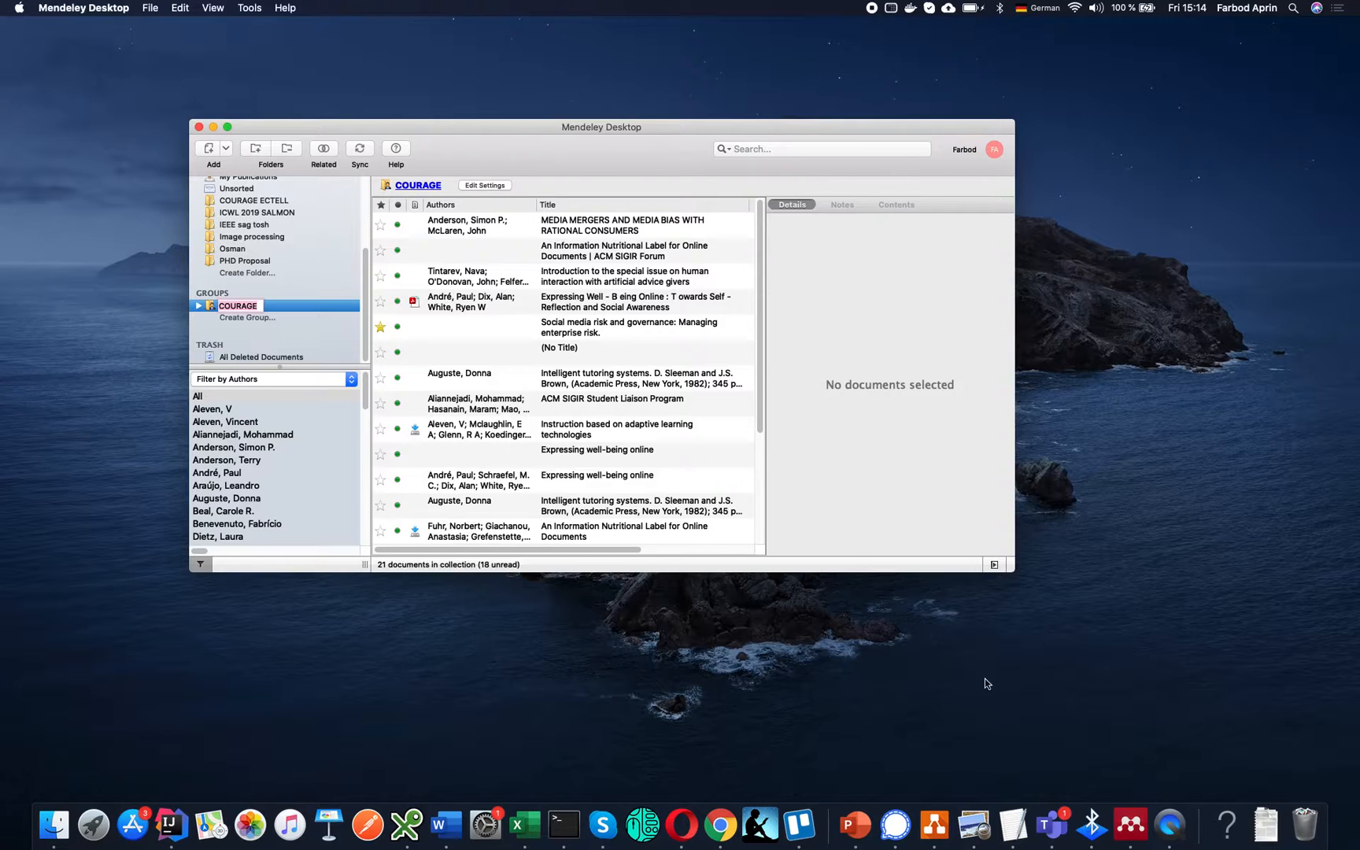
{"action": "left_click", "coordinate": [629, 326]}
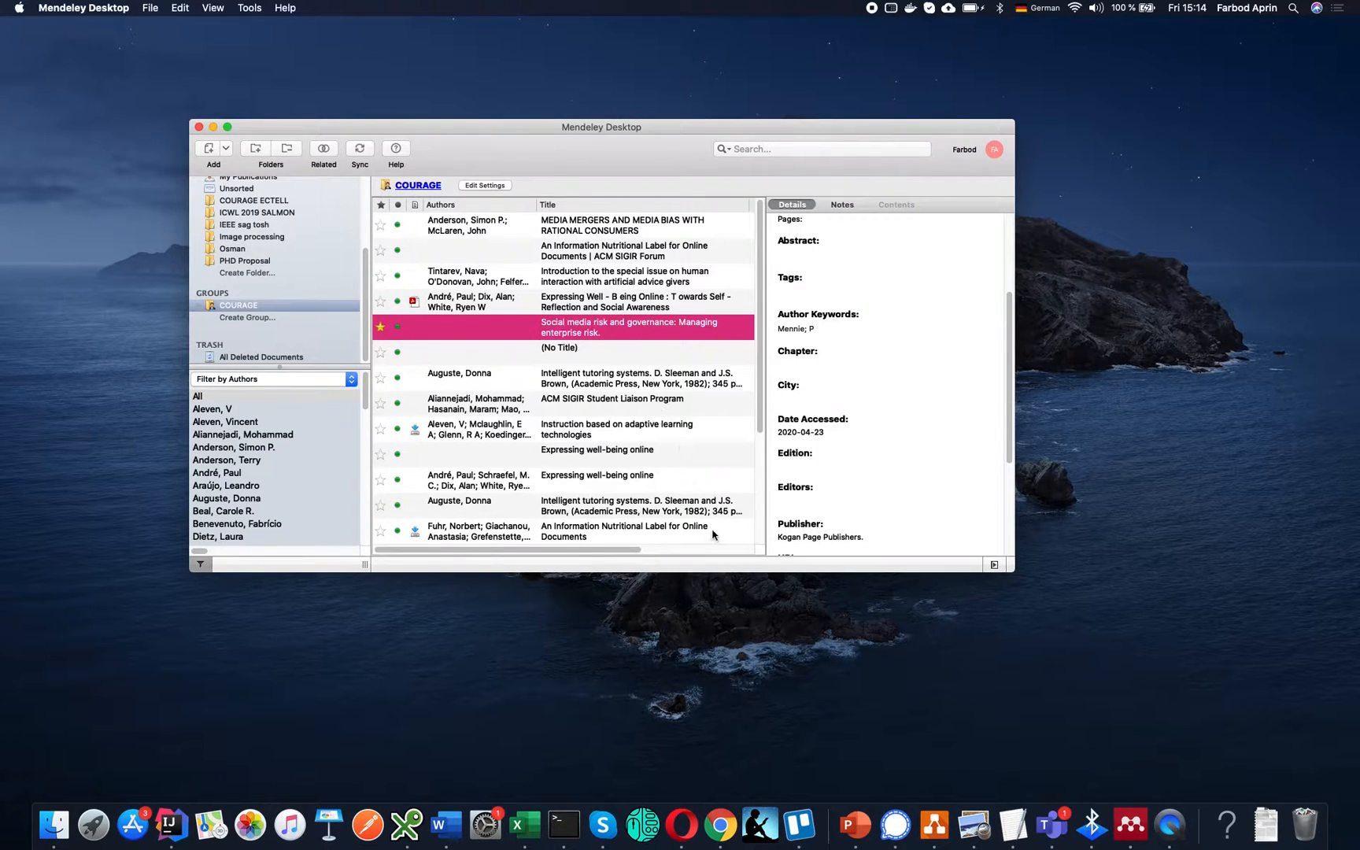
{"action": "mouse_move", "coordinate": [727, 808]}
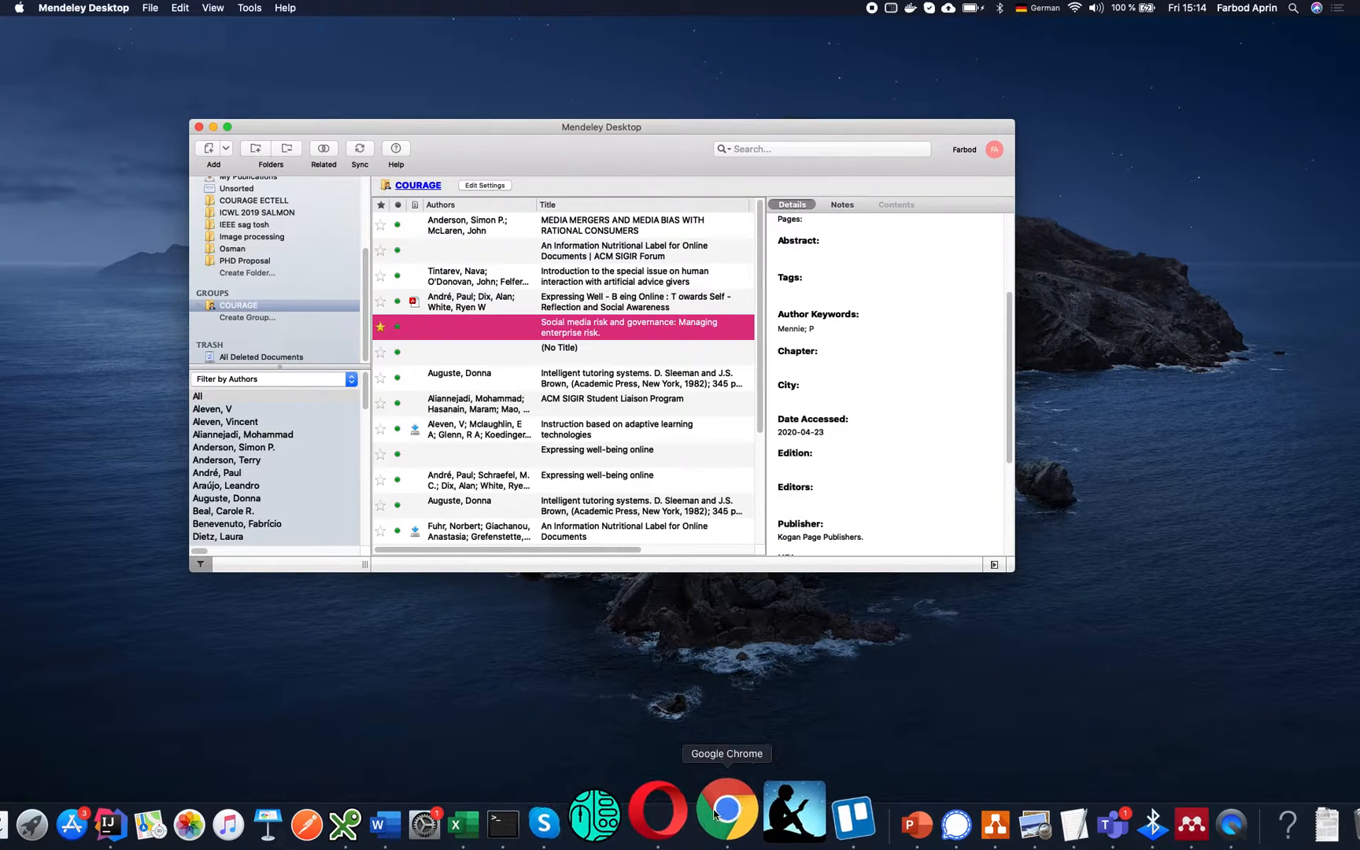
Step: From Chrome, add the Reeves design research article to the COURAGE group via Web Importer
{"action": "left_click", "coordinate": [727, 806]}
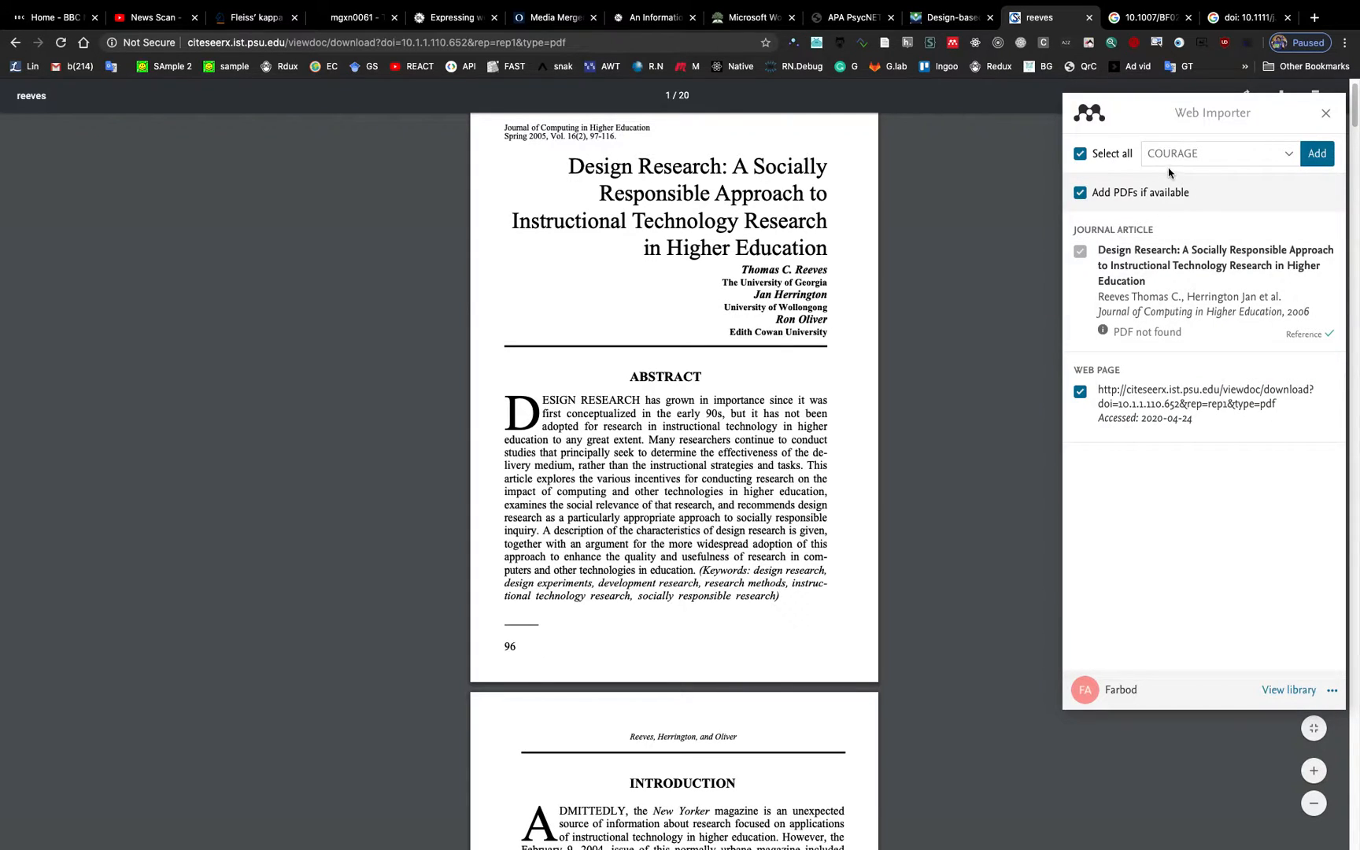
{"action": "left_click", "coordinate": [1290, 153]}
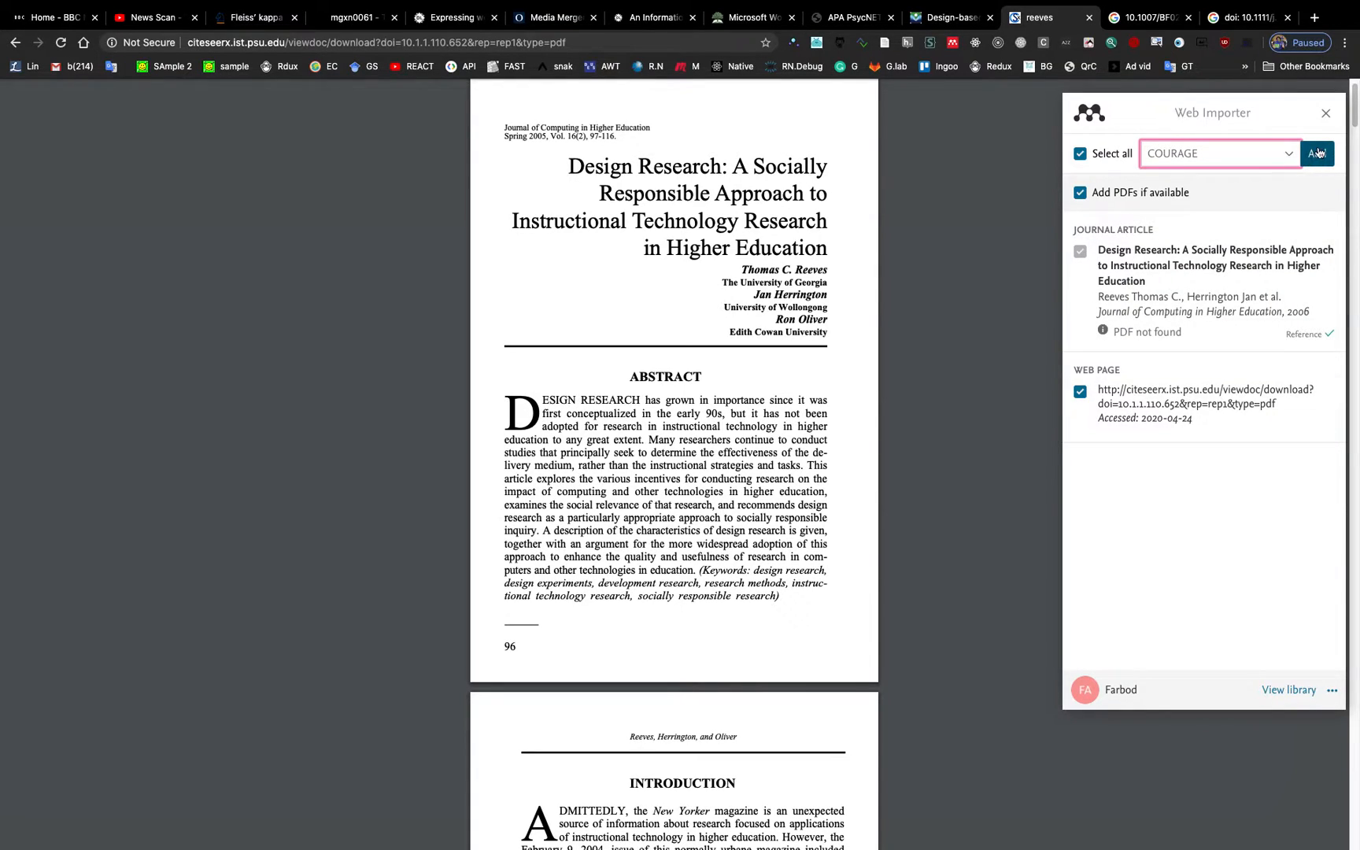
{"action": "left_click", "coordinate": [1317, 154]}
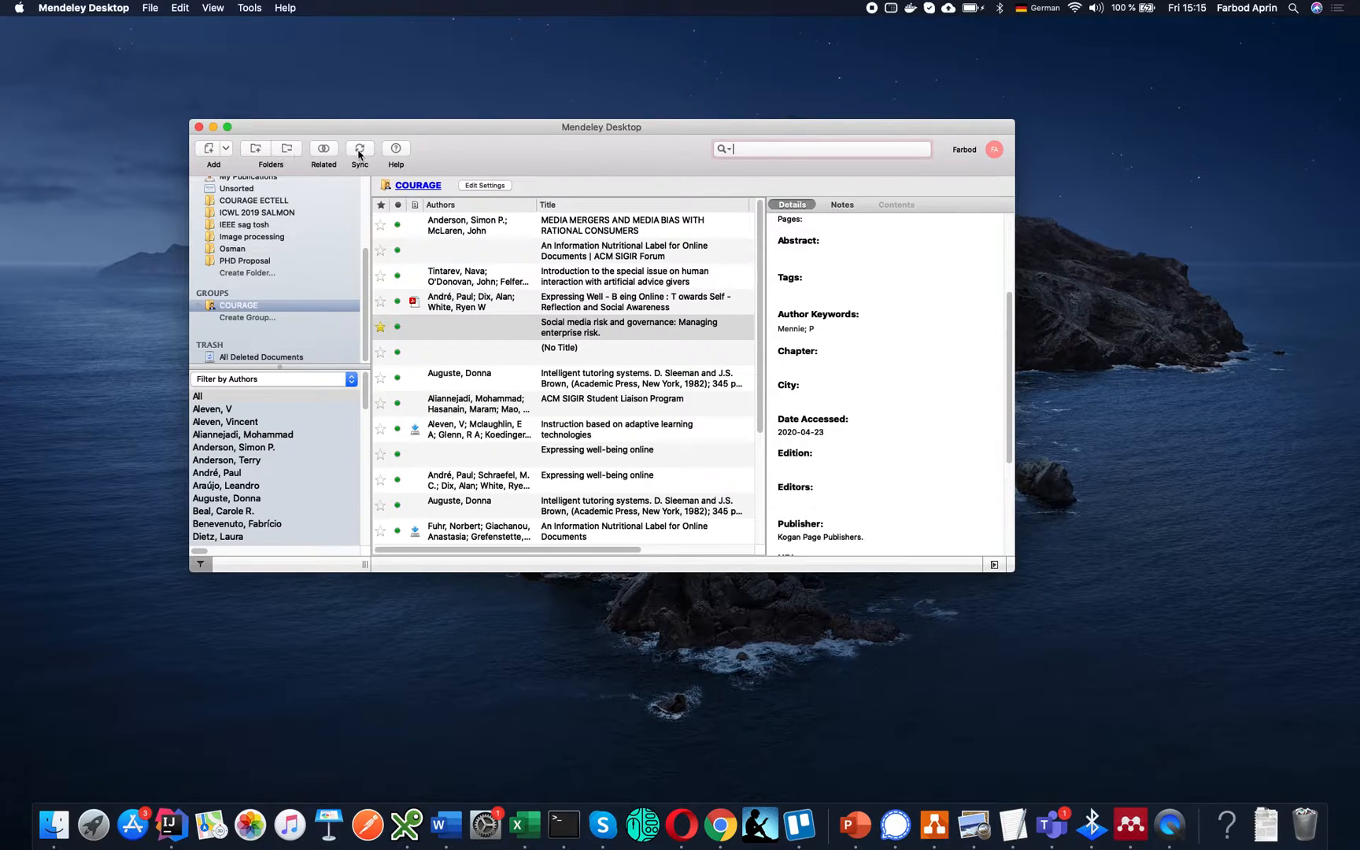
Step: Sync Mendeley, search 'ree', and review the Reeves design research article's details
{"action": "left_click", "coordinate": [358, 148]}
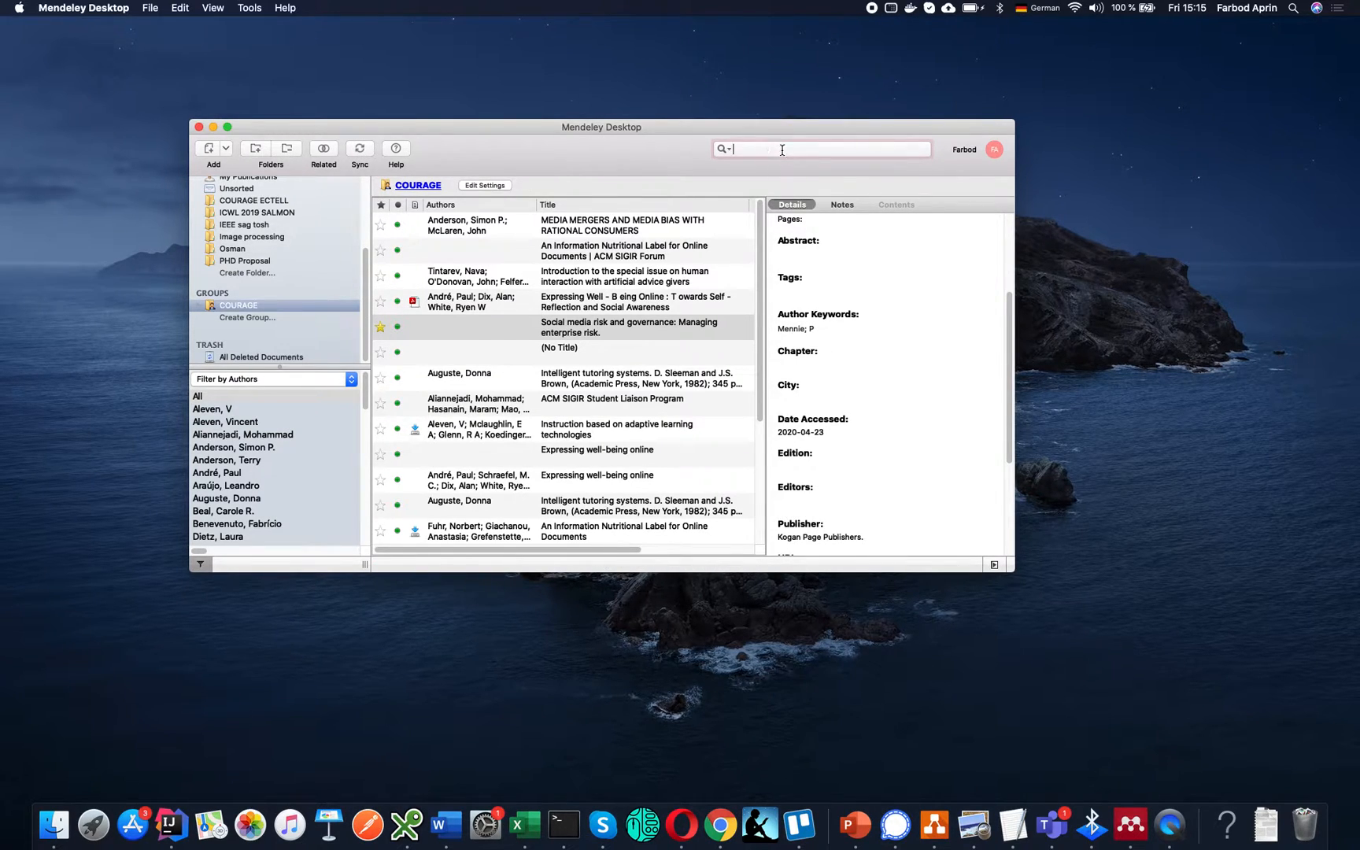
{"action": "type", "text": "ree"}
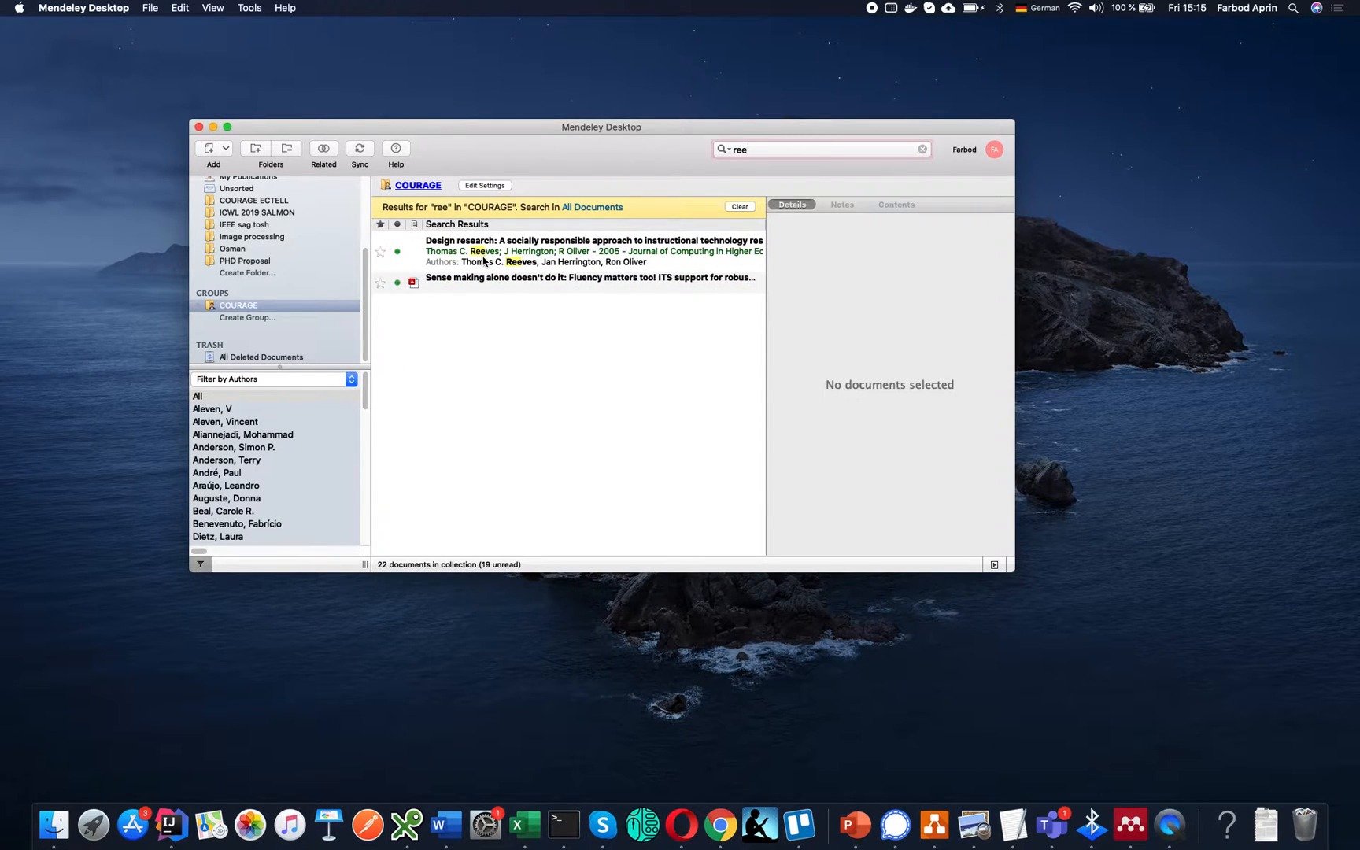
{"action": "left_click", "coordinate": [592, 251]}
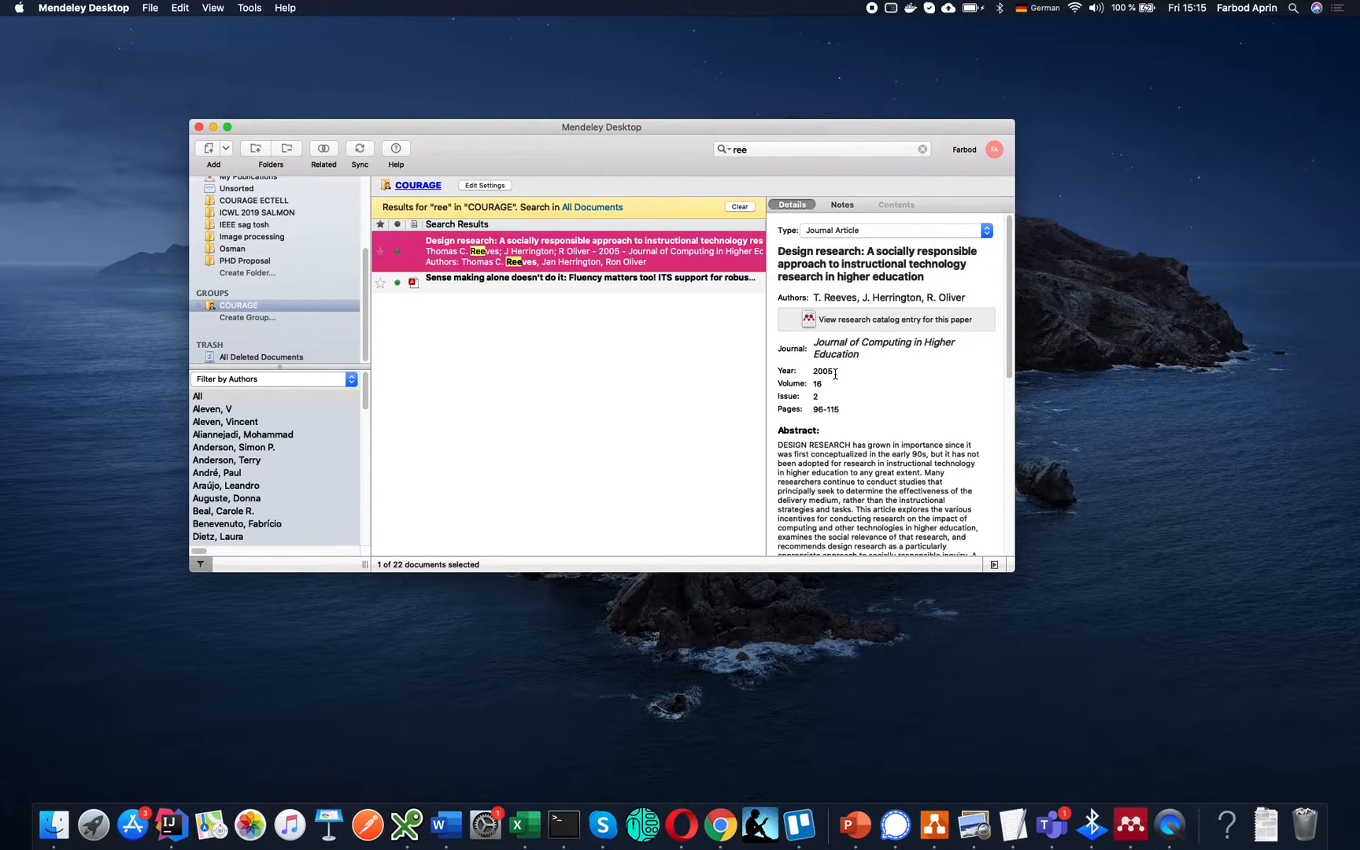
{"action": "scroll", "scroll_direction": "down", "scroll_amount": 3}
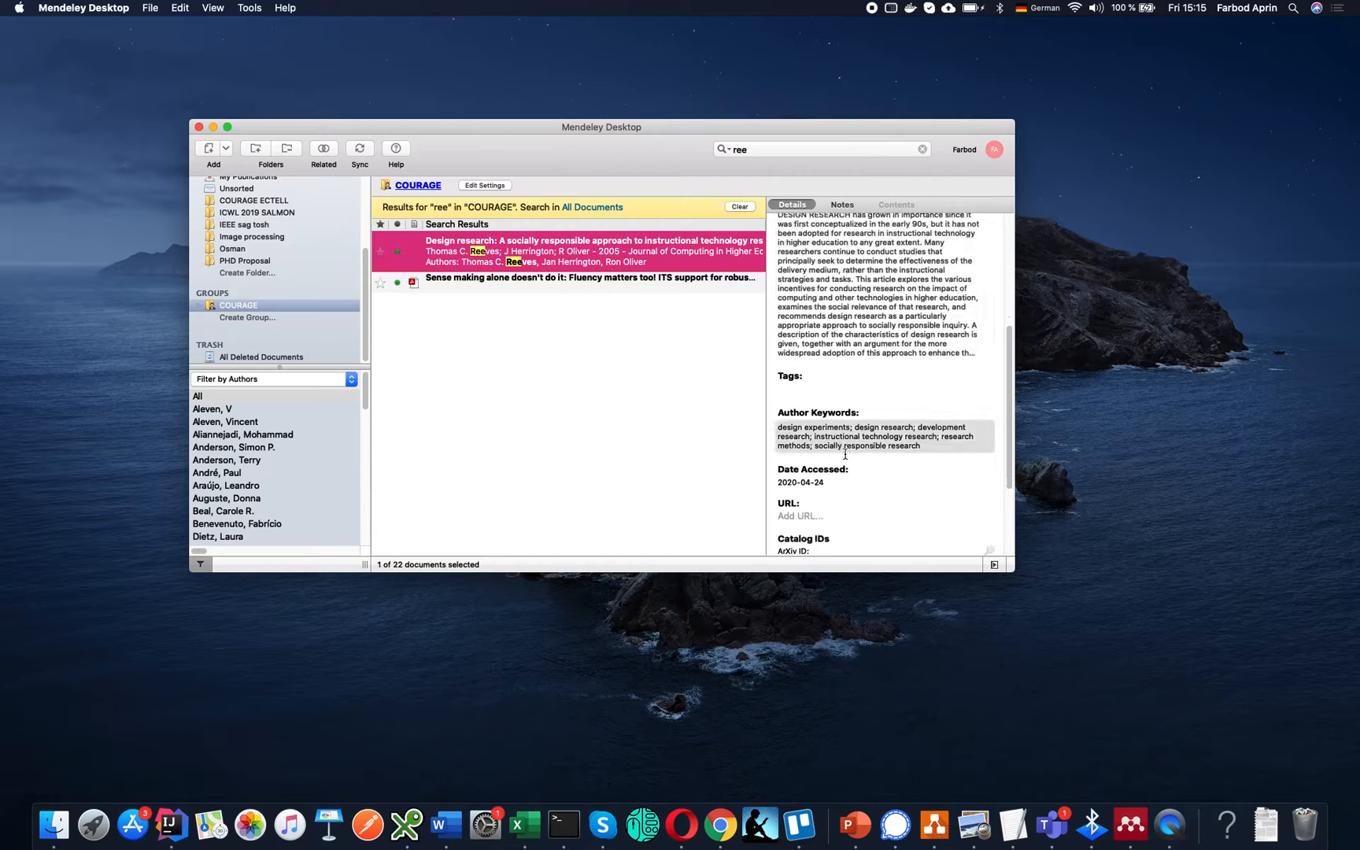
{"action": "scroll", "scroll_direction": "down", "scroll_amount": 3}
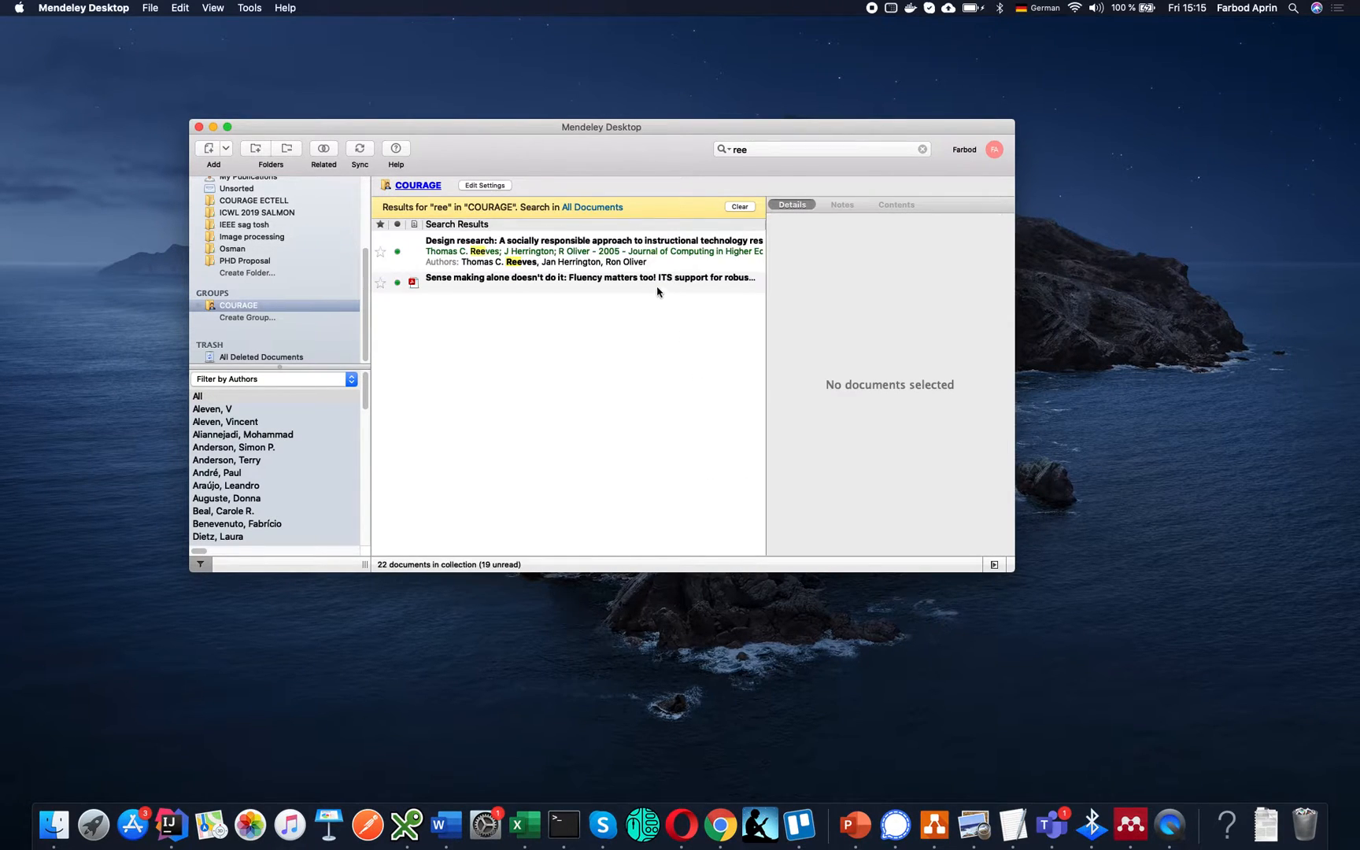
{"action": "left_click", "coordinate": [589, 280]}
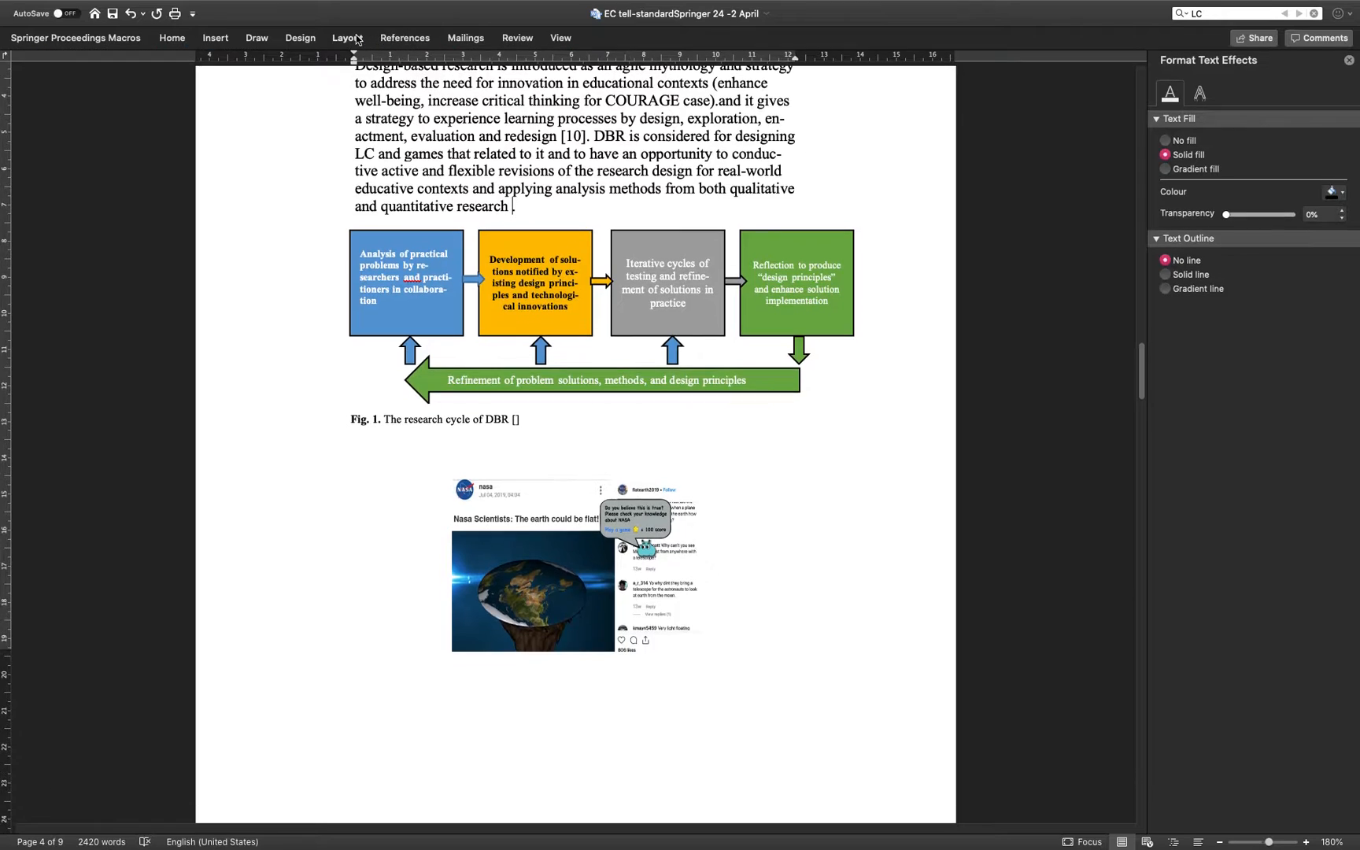
Step: Open Mendeley's Insert or Edit Citation editor from Word's References tab
{"action": "left_click", "coordinate": [405, 37]}
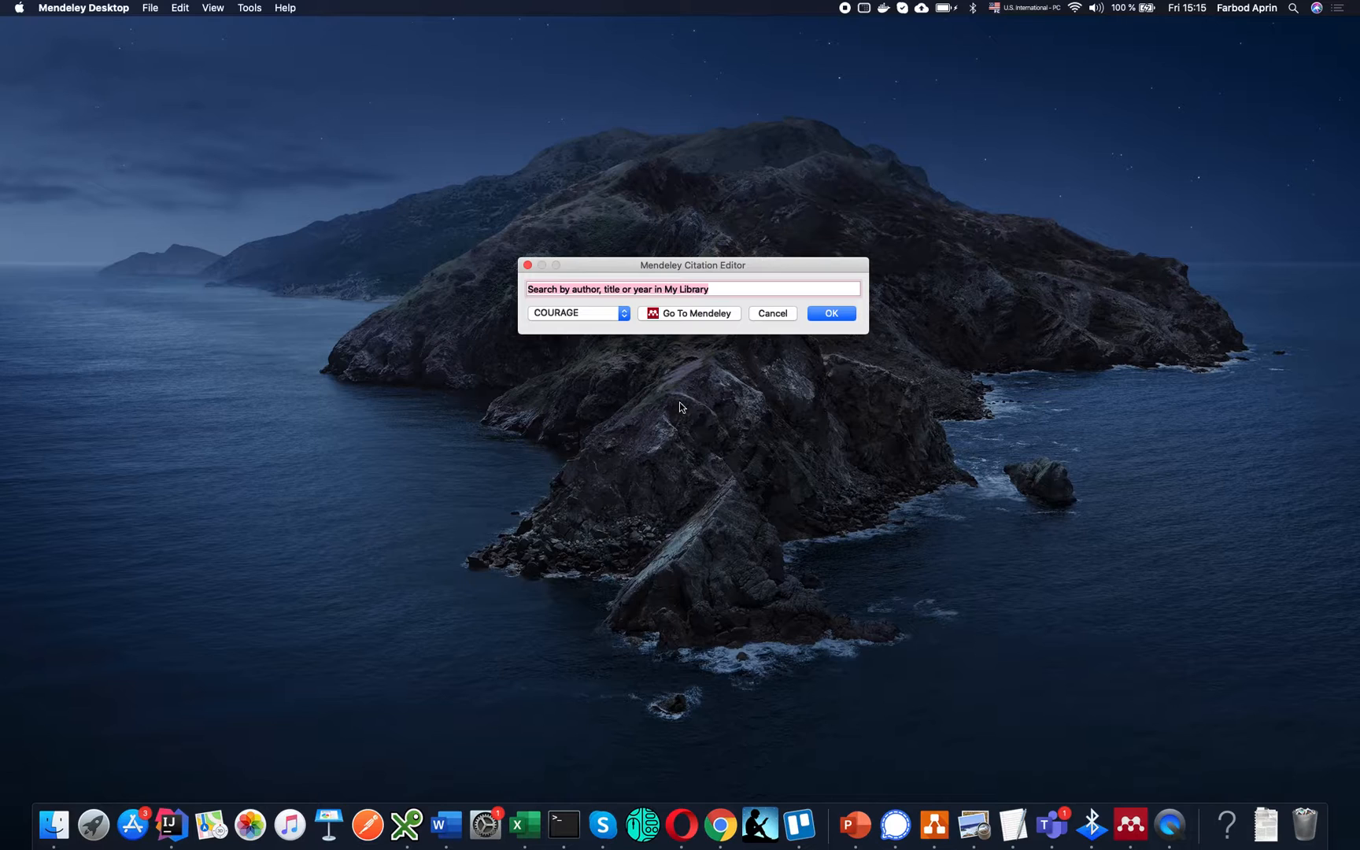
Step: Search 'ree' in the citation editor and choose the Reeves design research article
{"action": "type", "text": "r"}
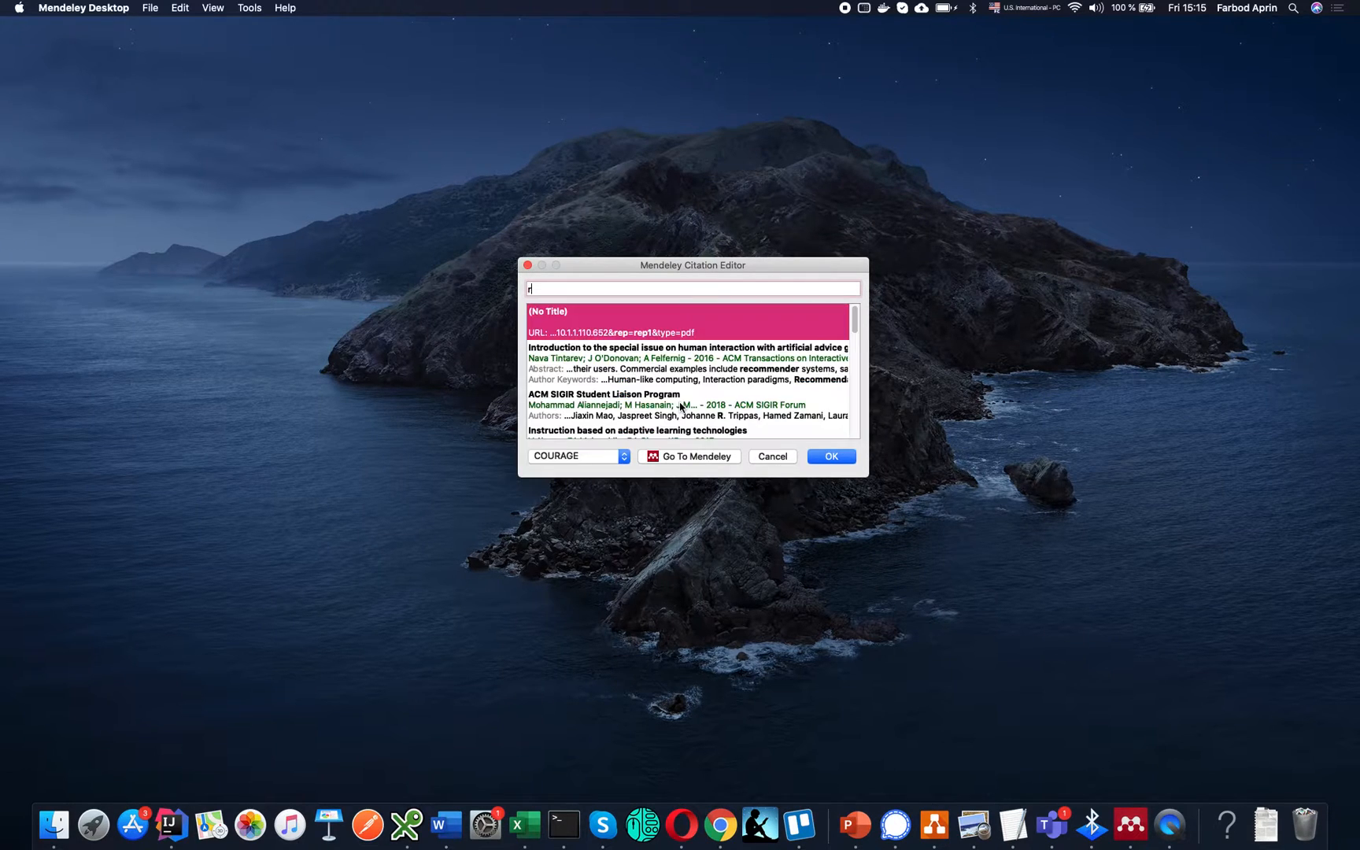
{"action": "type", "text": "eec"}
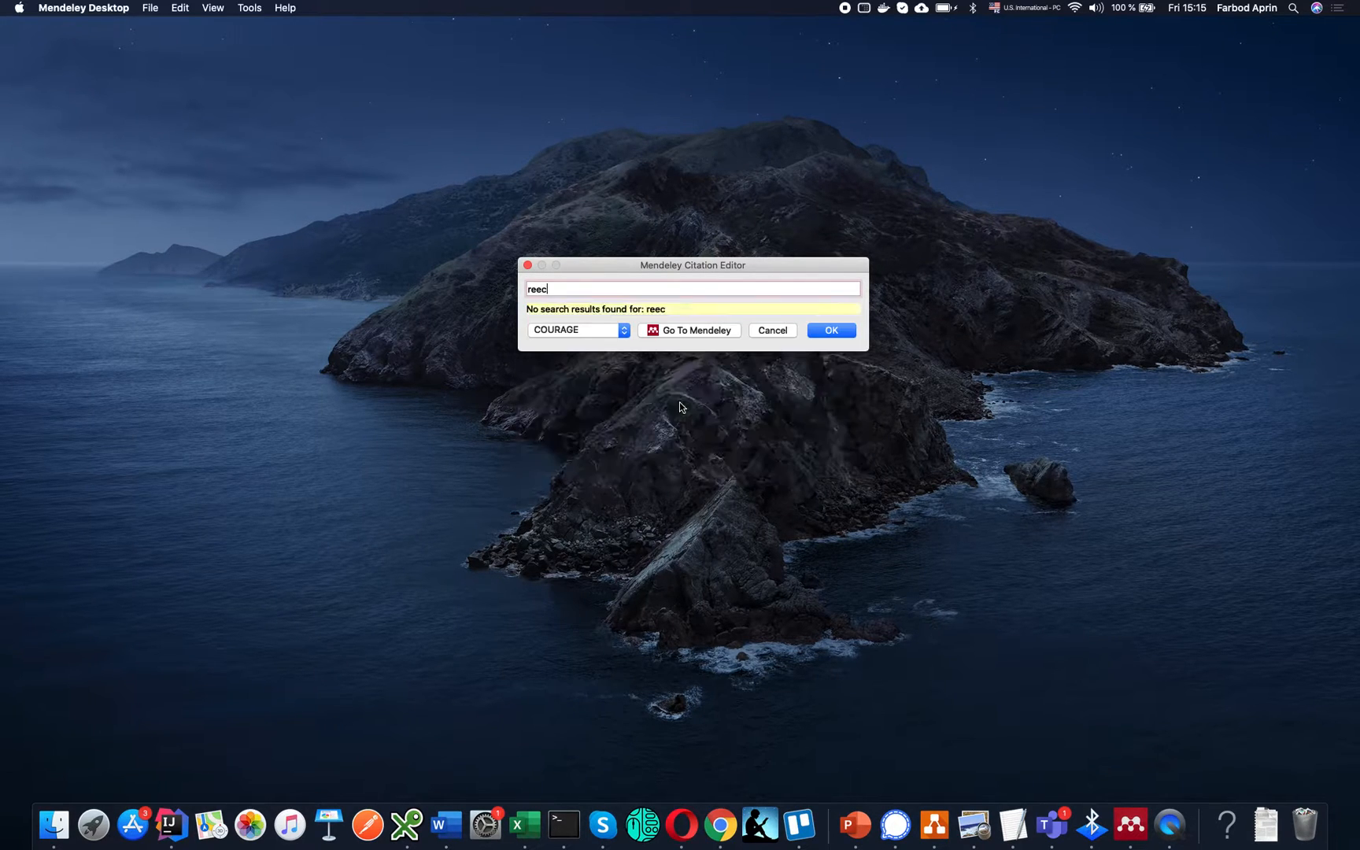
{"action": "key", "text": "Backspace"}
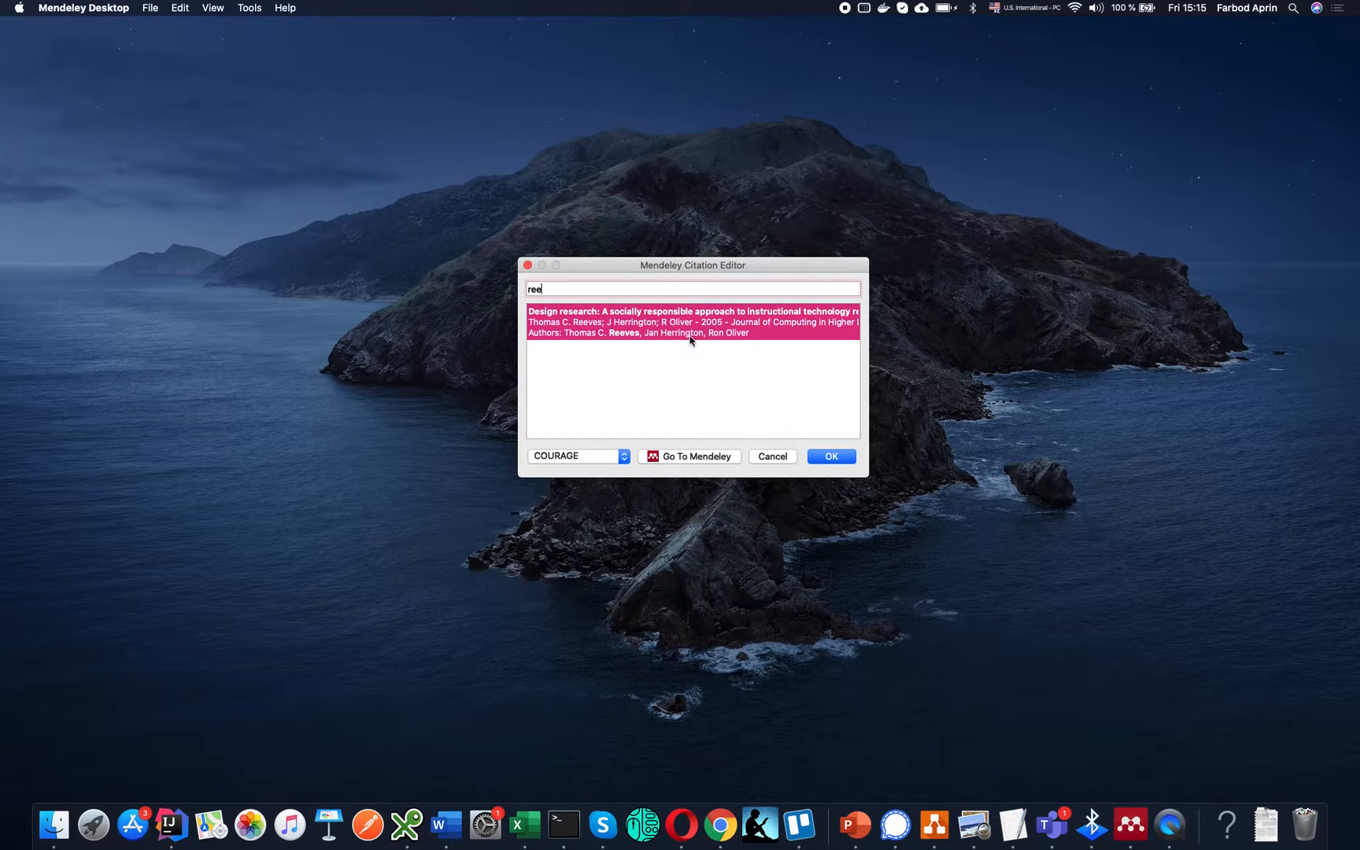
{"action": "left_click", "coordinate": [695, 456]}
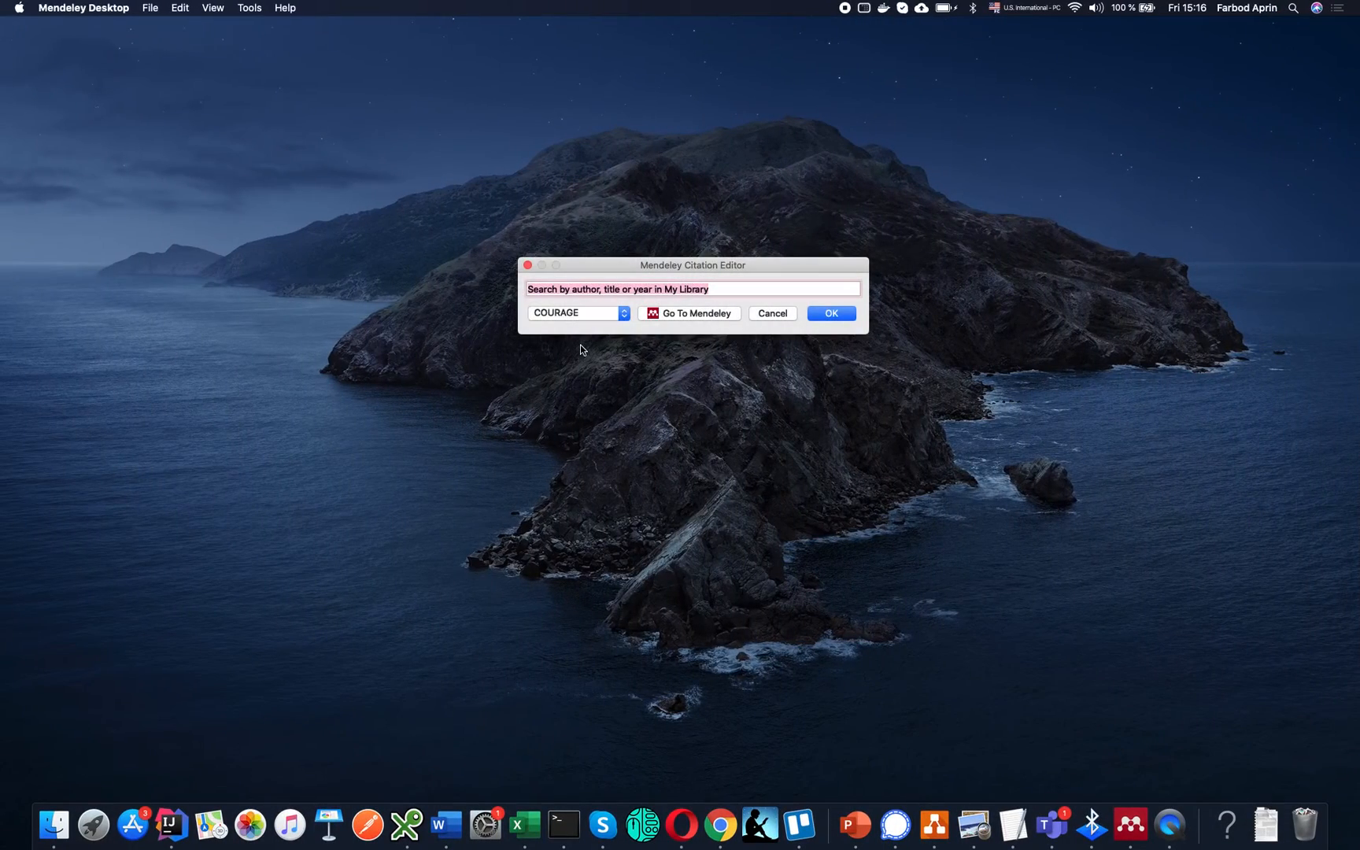
{"action": "type", "text": "ree"}
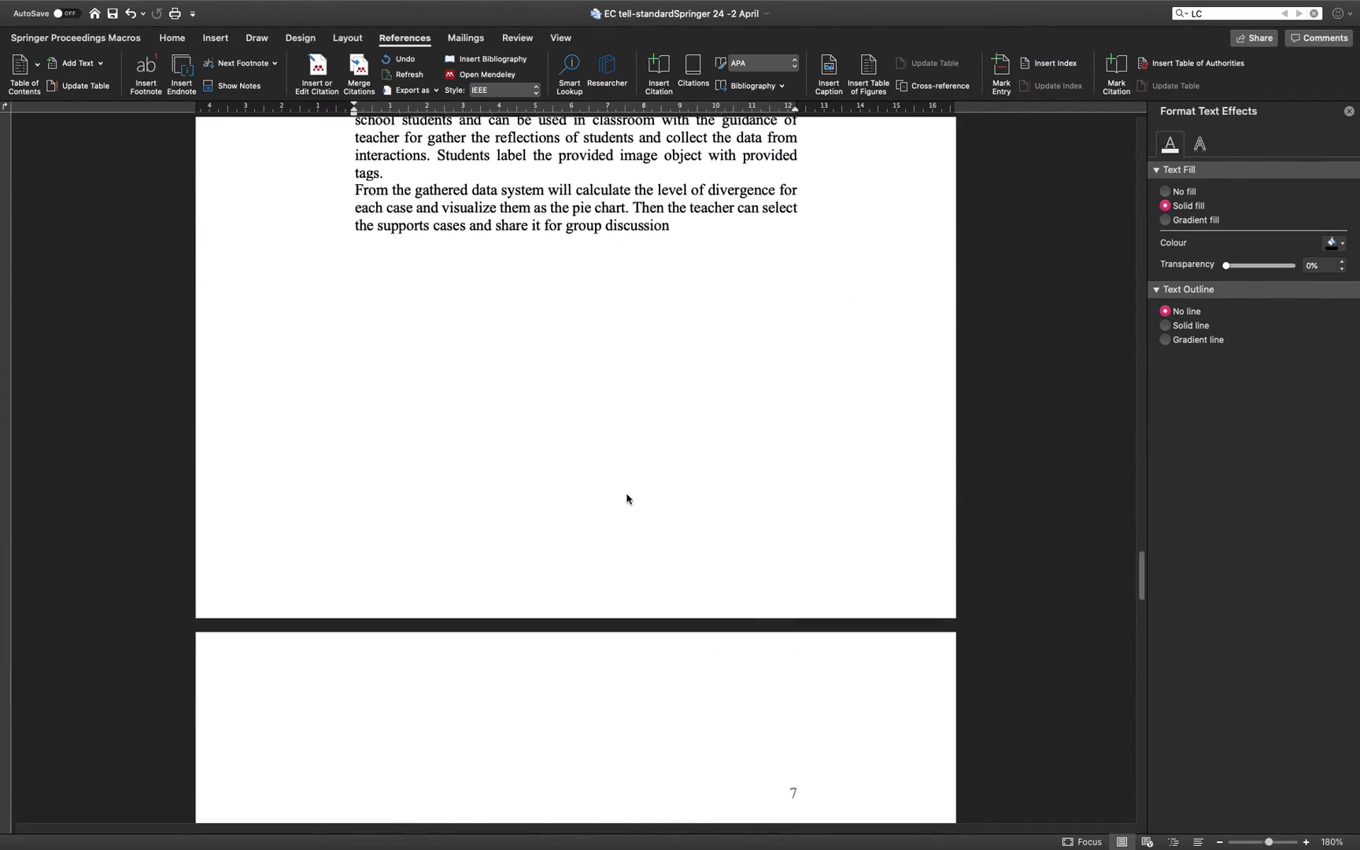
Step: Scroll to the page 8 bibliography and click in it to check entry [11]
{"action": "scroll", "scroll_direction": "down", "scroll_amount": 3}
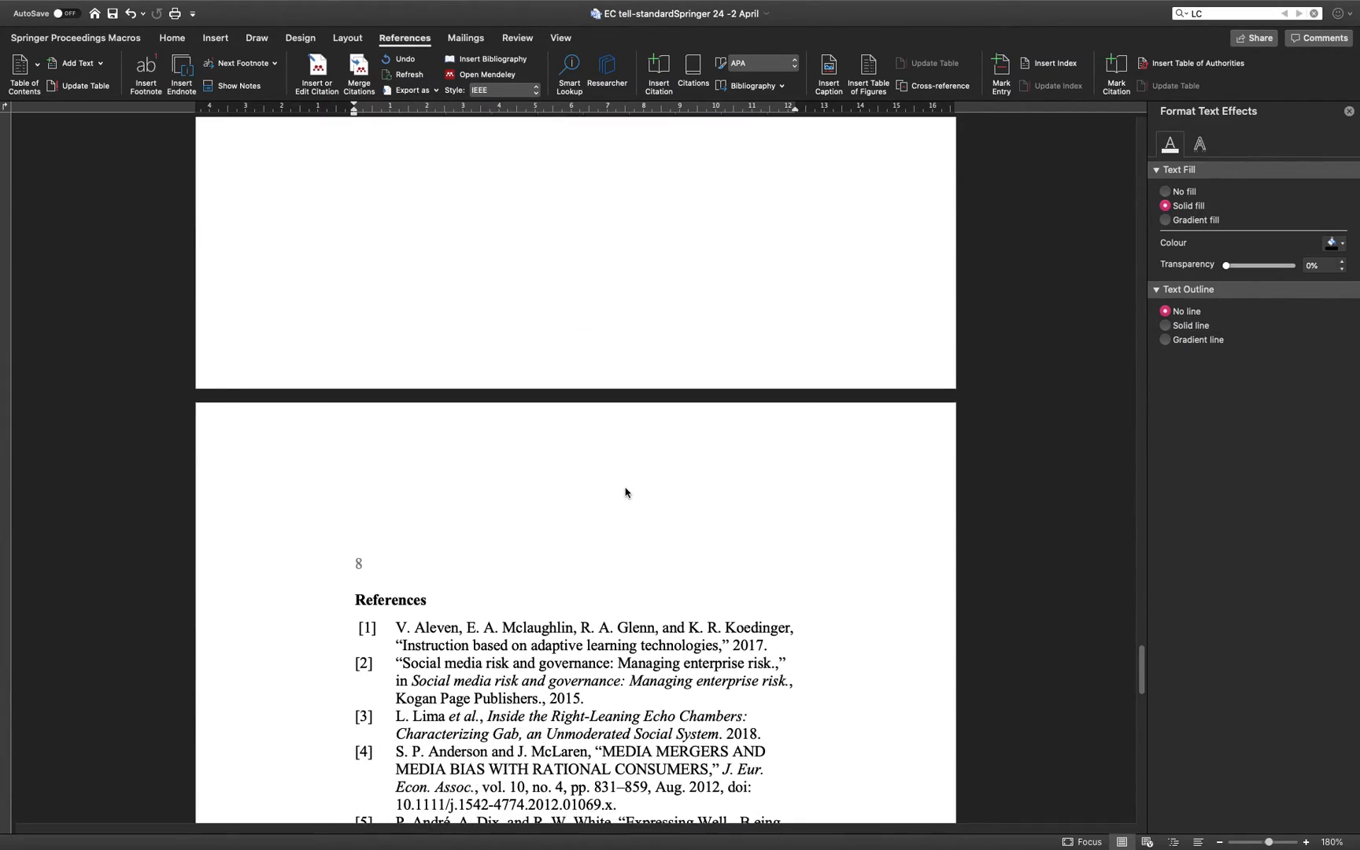
{"action": "scroll", "scroll_direction": "down", "scroll_amount": 3}
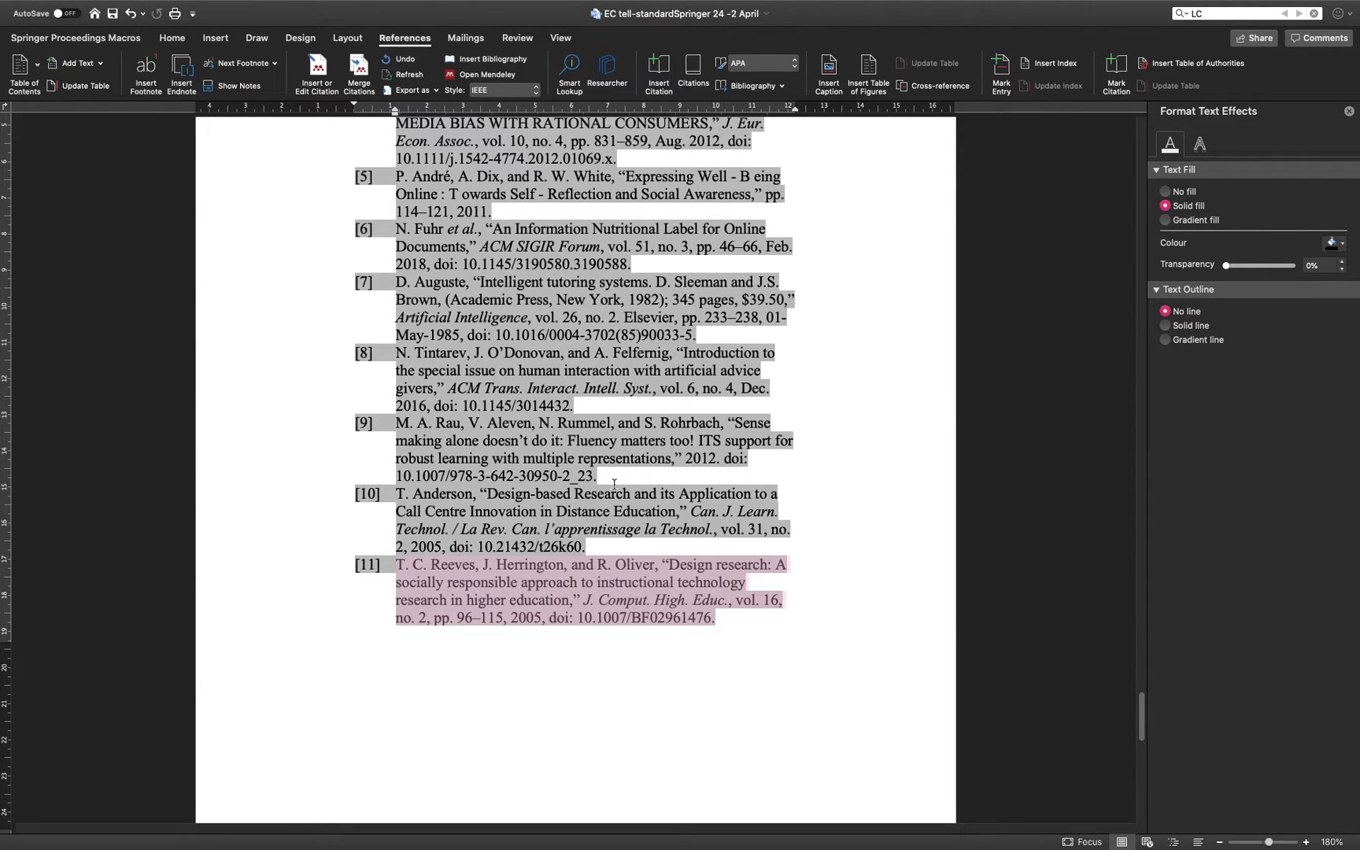
{"action": "left_click", "coordinate": [727, 619]}
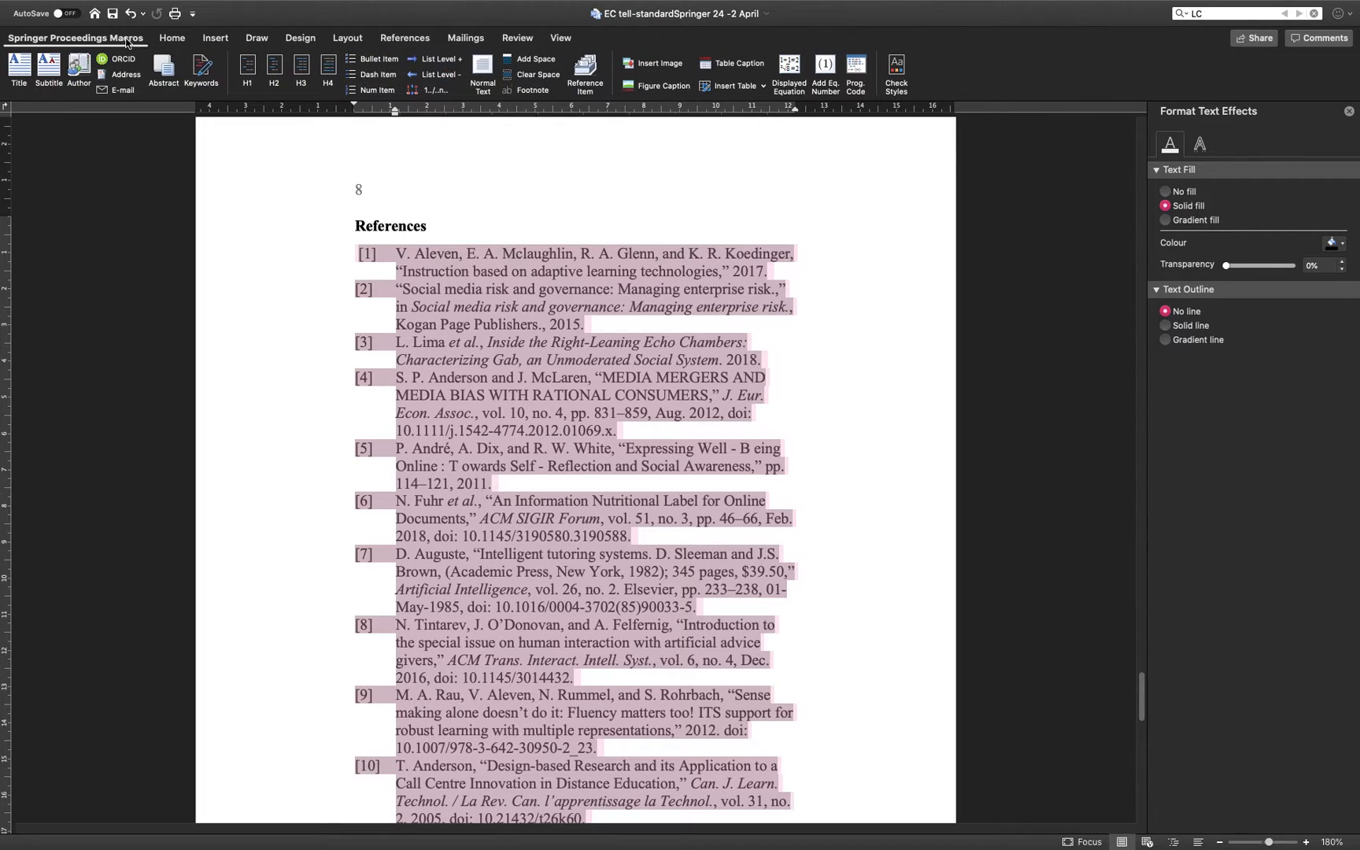
{"action": "mouse_move", "coordinate": [466, 87]}
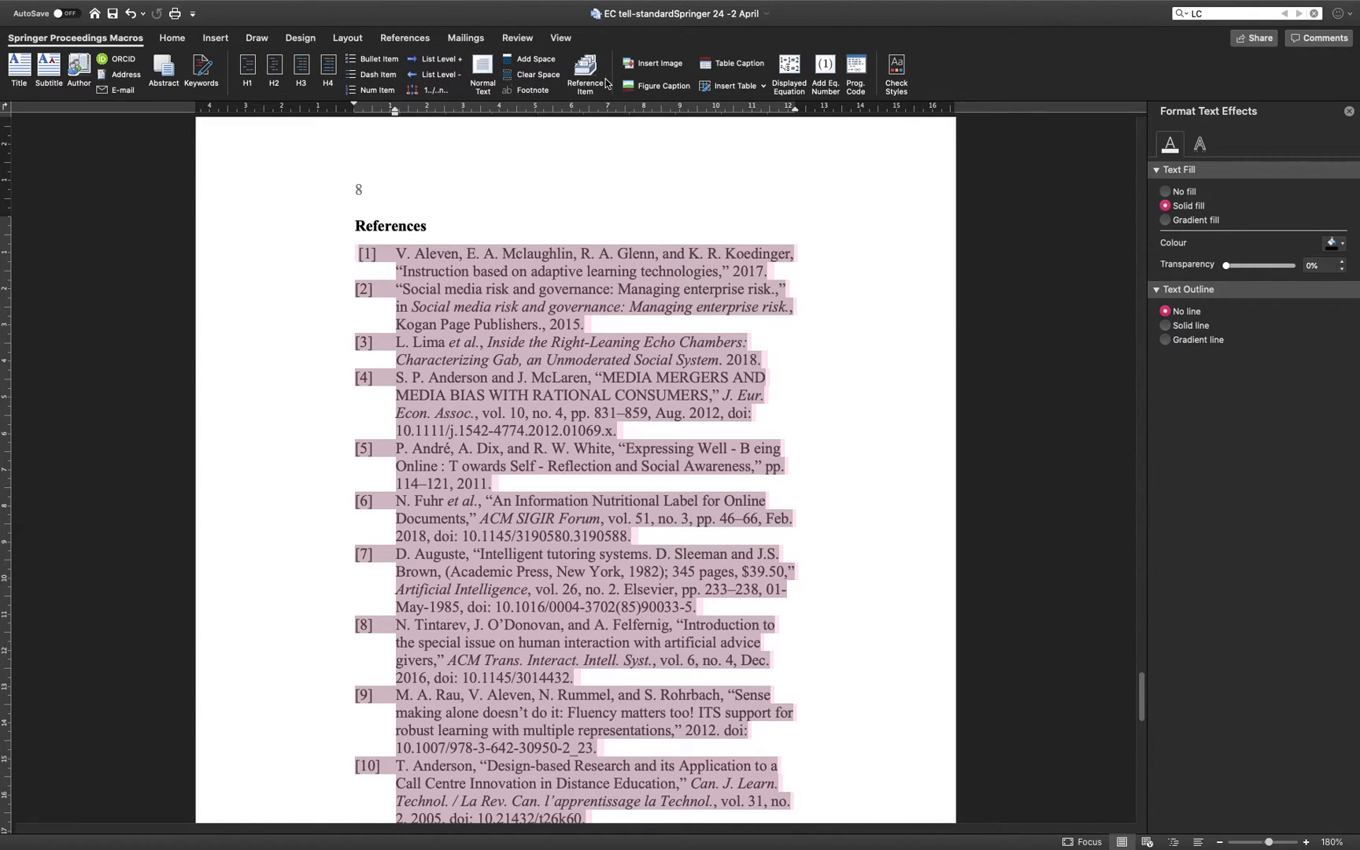
{"action": "mouse_move", "coordinate": [585, 74]}
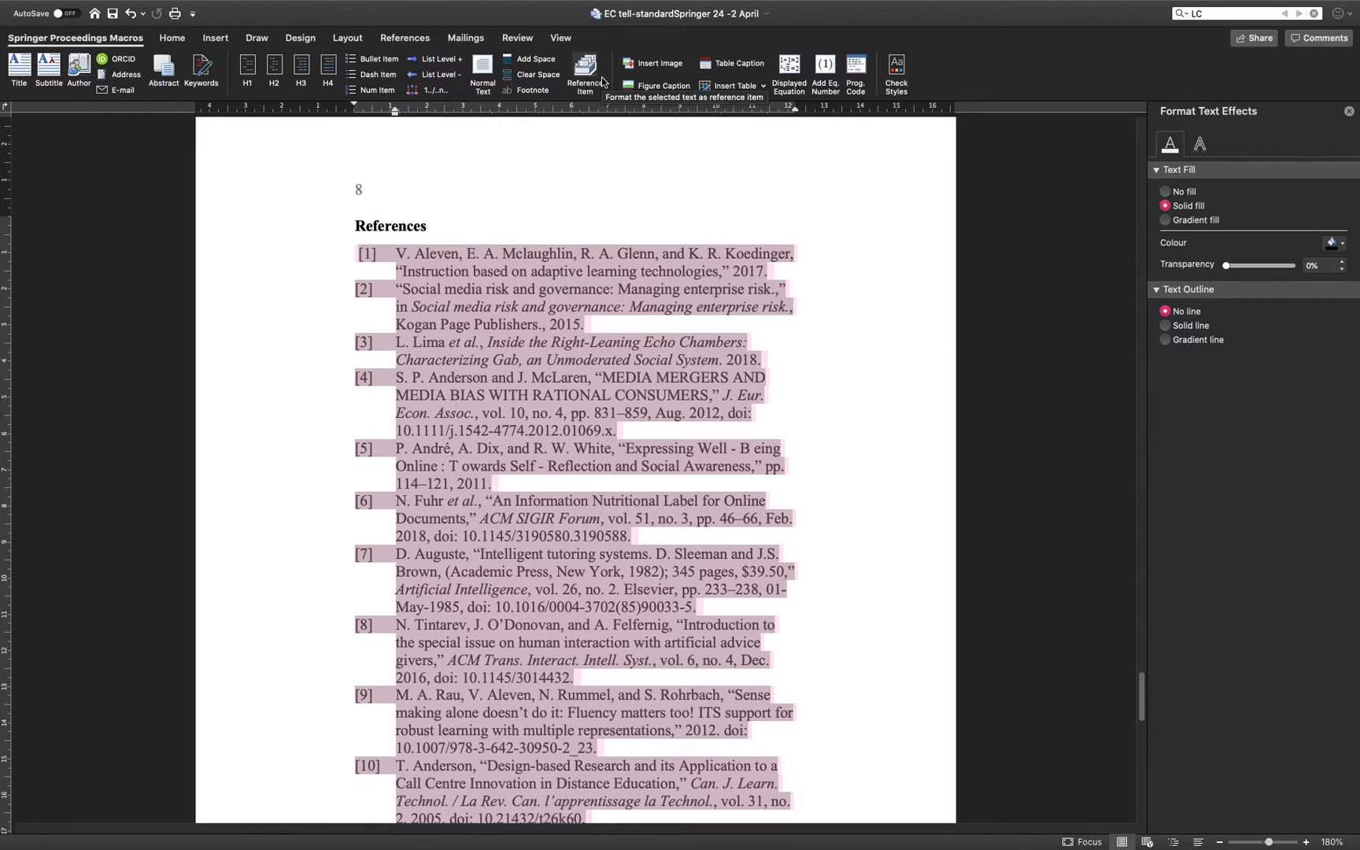
{"action": "mouse_move", "coordinate": [126, 74]}
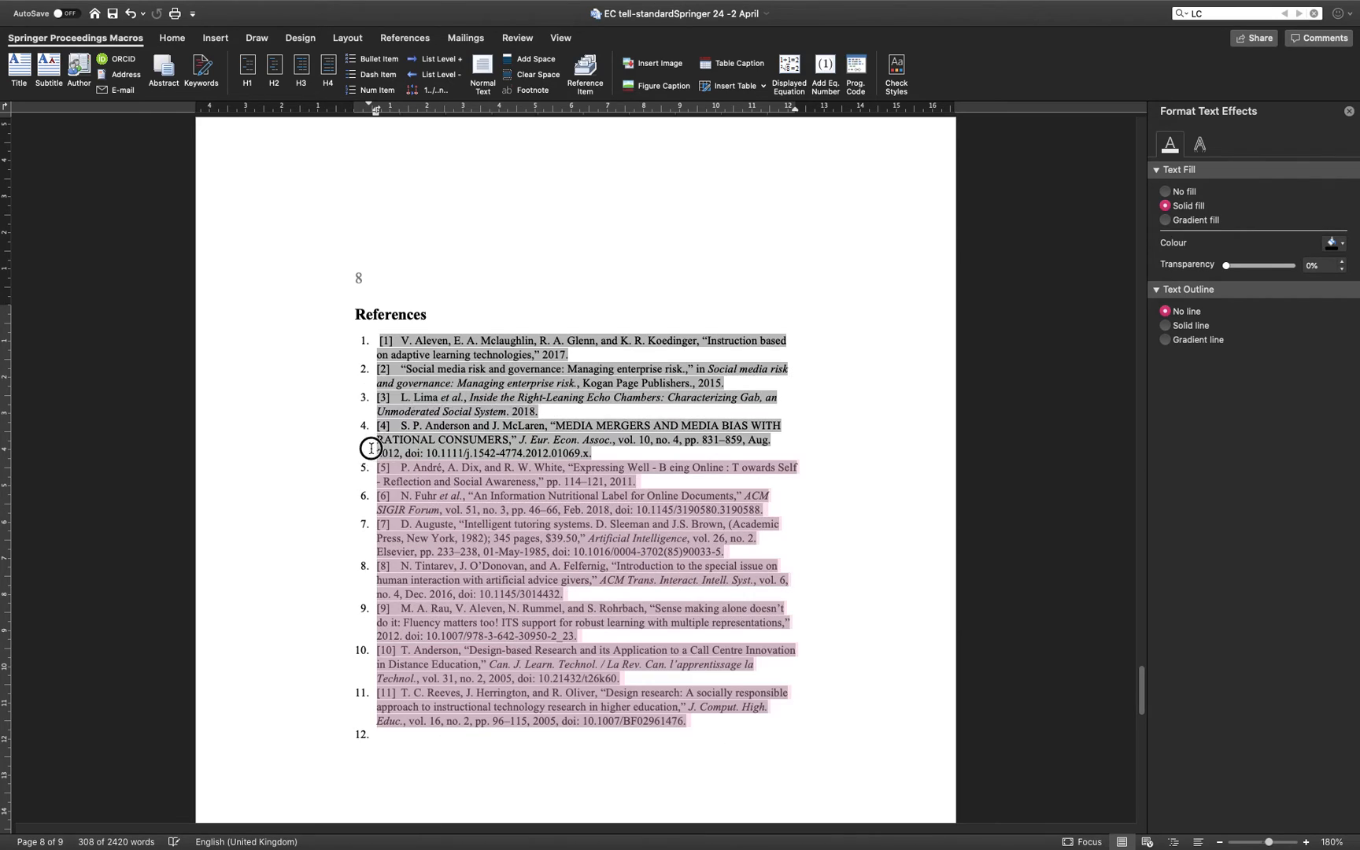
Step: Deselect the Springer-restyled reference list and return to the References tab
{"action": "left_click", "coordinate": [426, 314]}
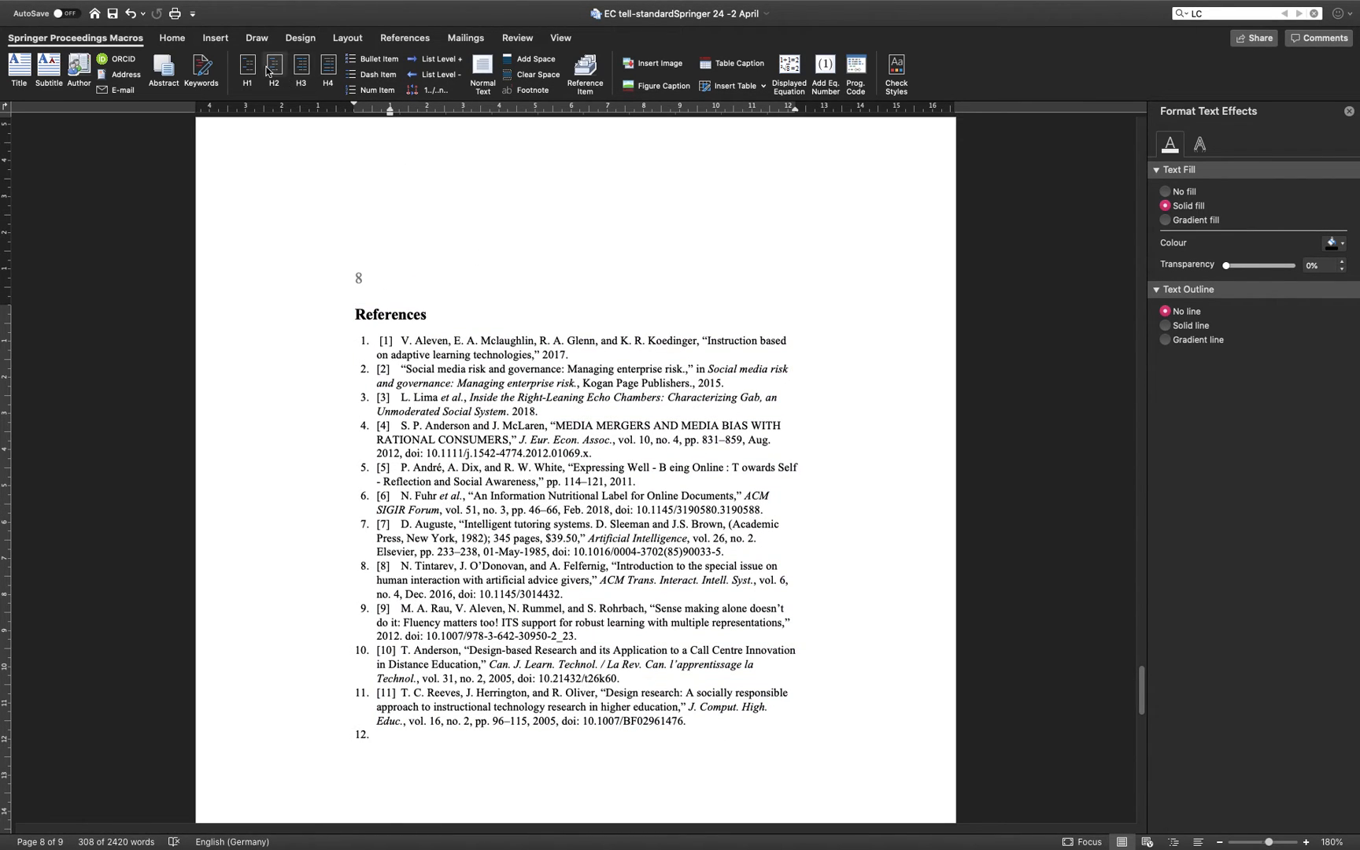
{"action": "left_click", "coordinate": [403, 37]}
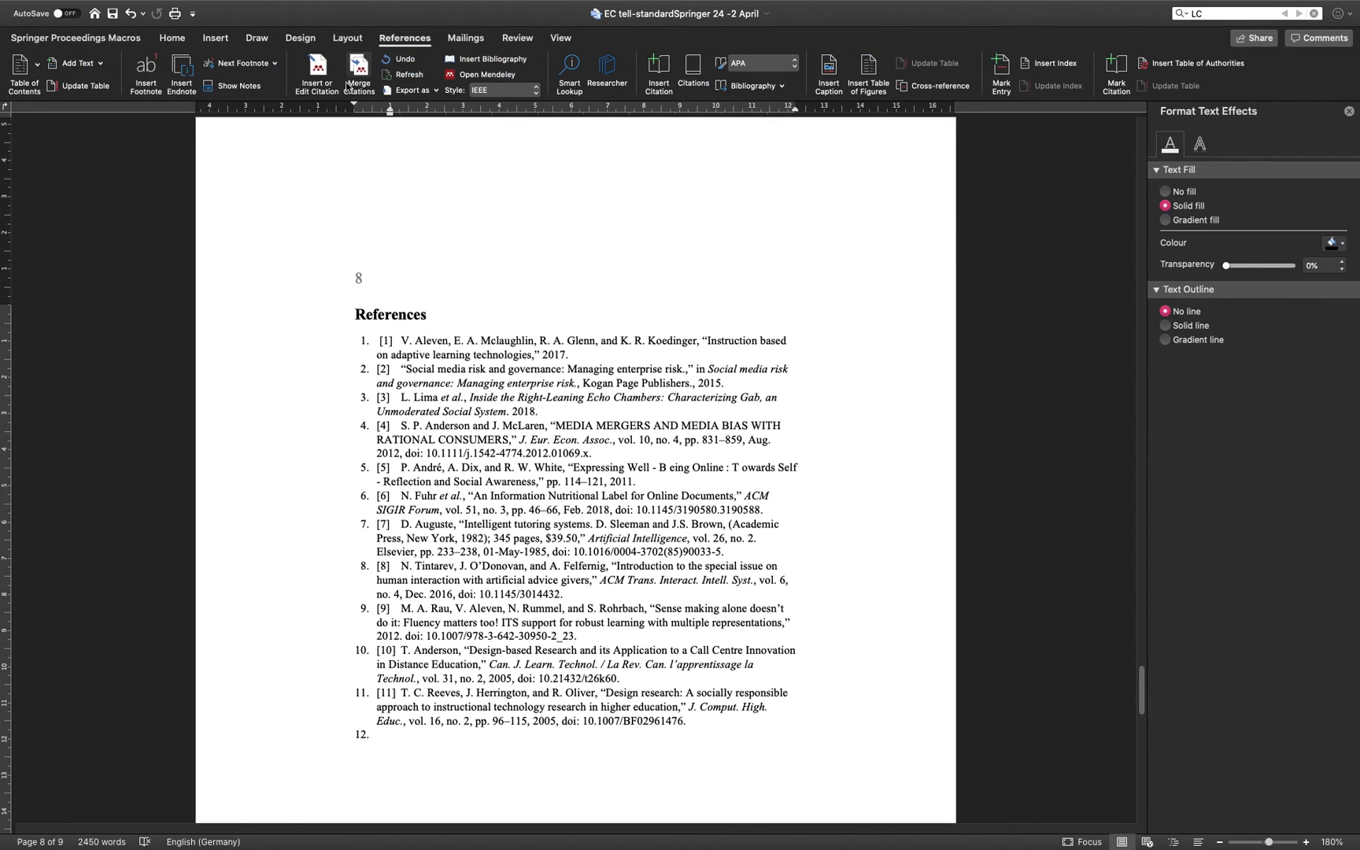